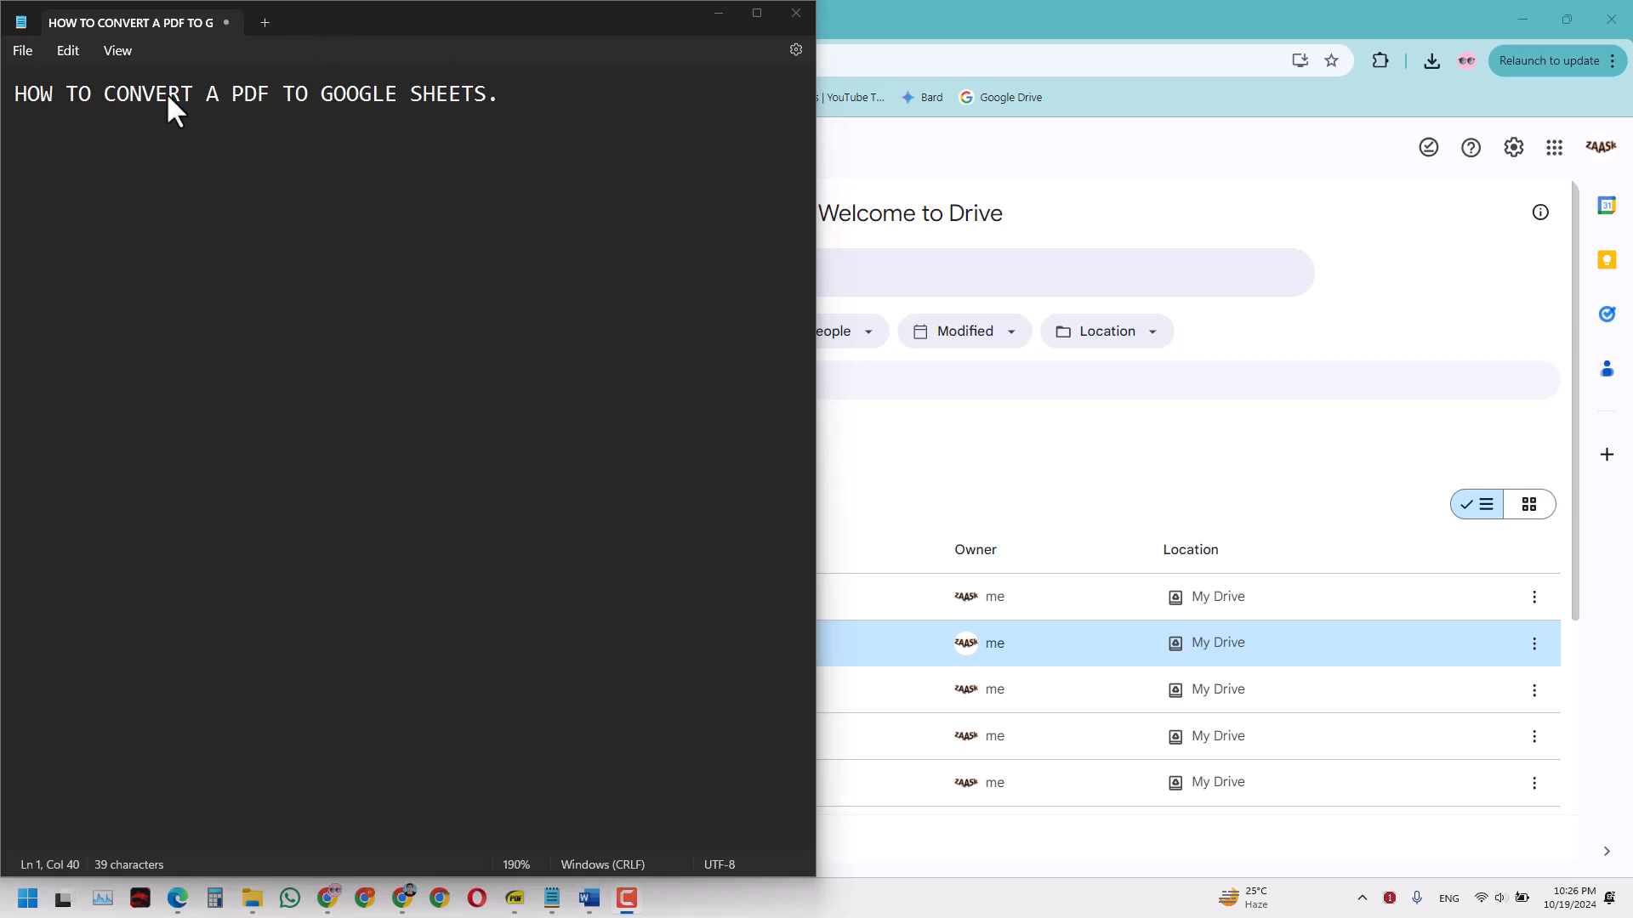
{"action": "mouse_move", "coordinate": [538, 272]}
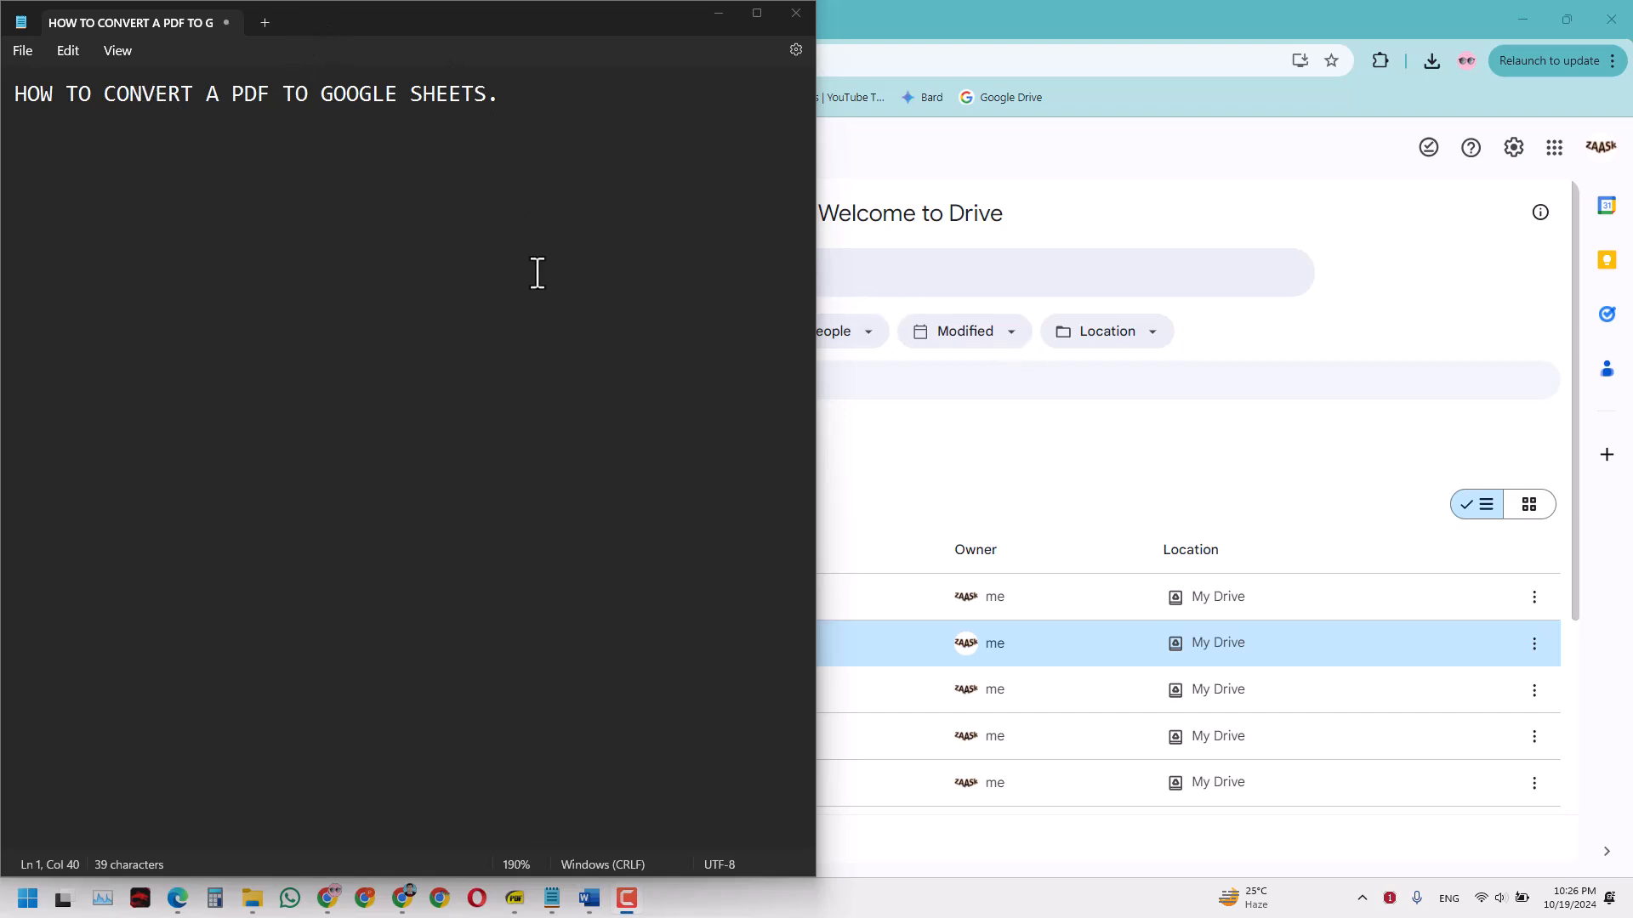
{"action": "mouse_move", "coordinate": [509, 271]}
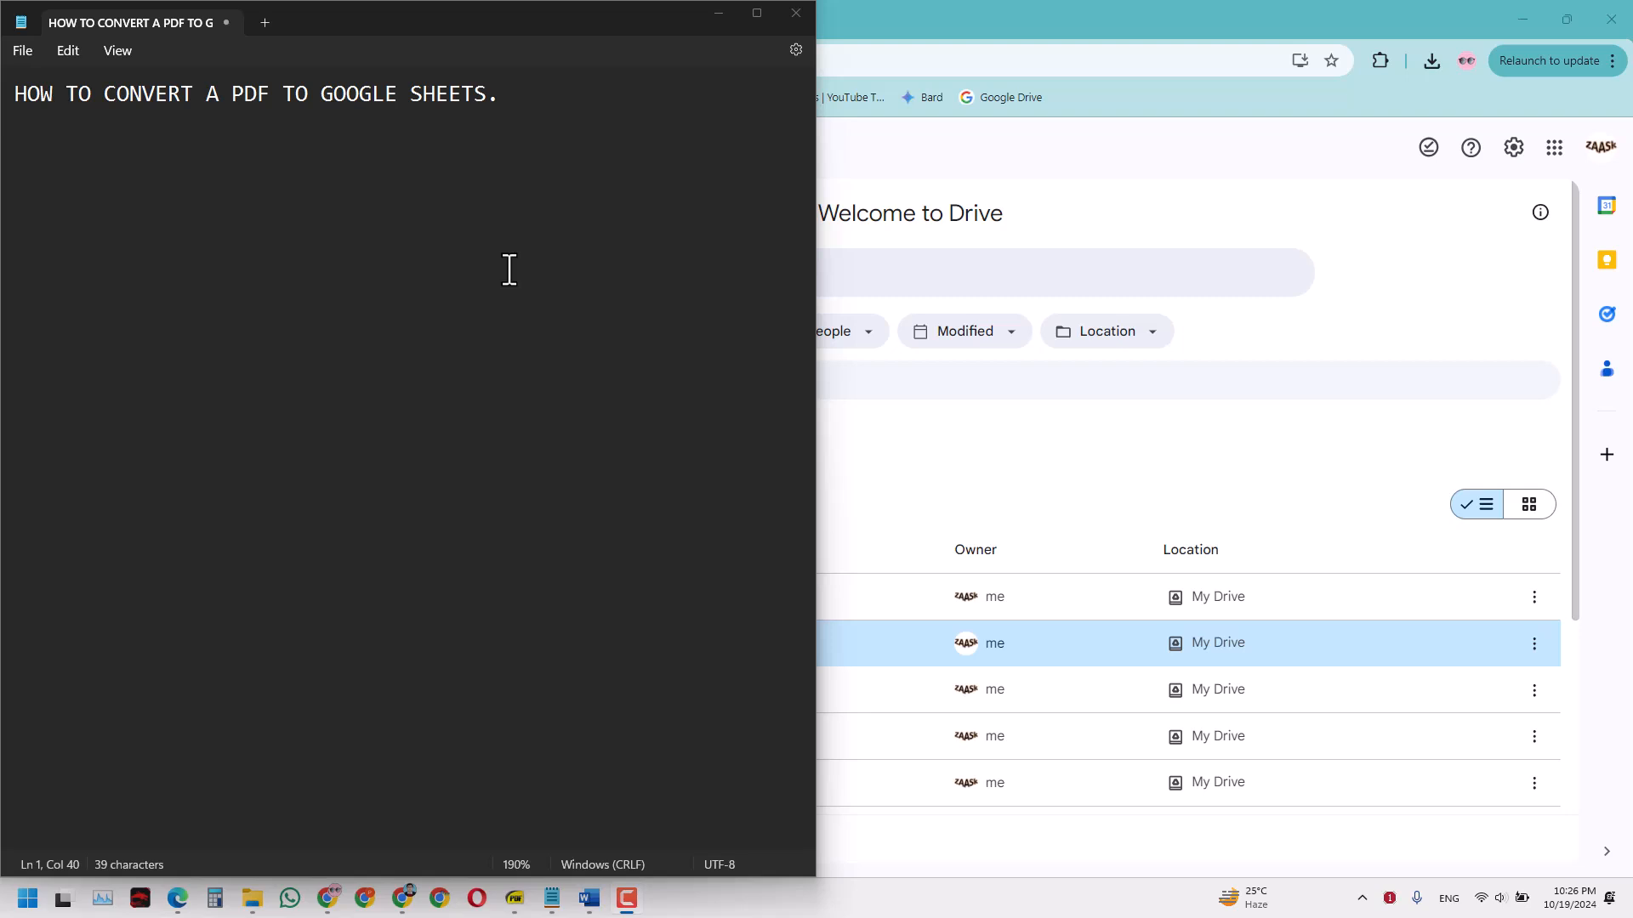
{"action": "mouse_move", "coordinate": [516, 165]}
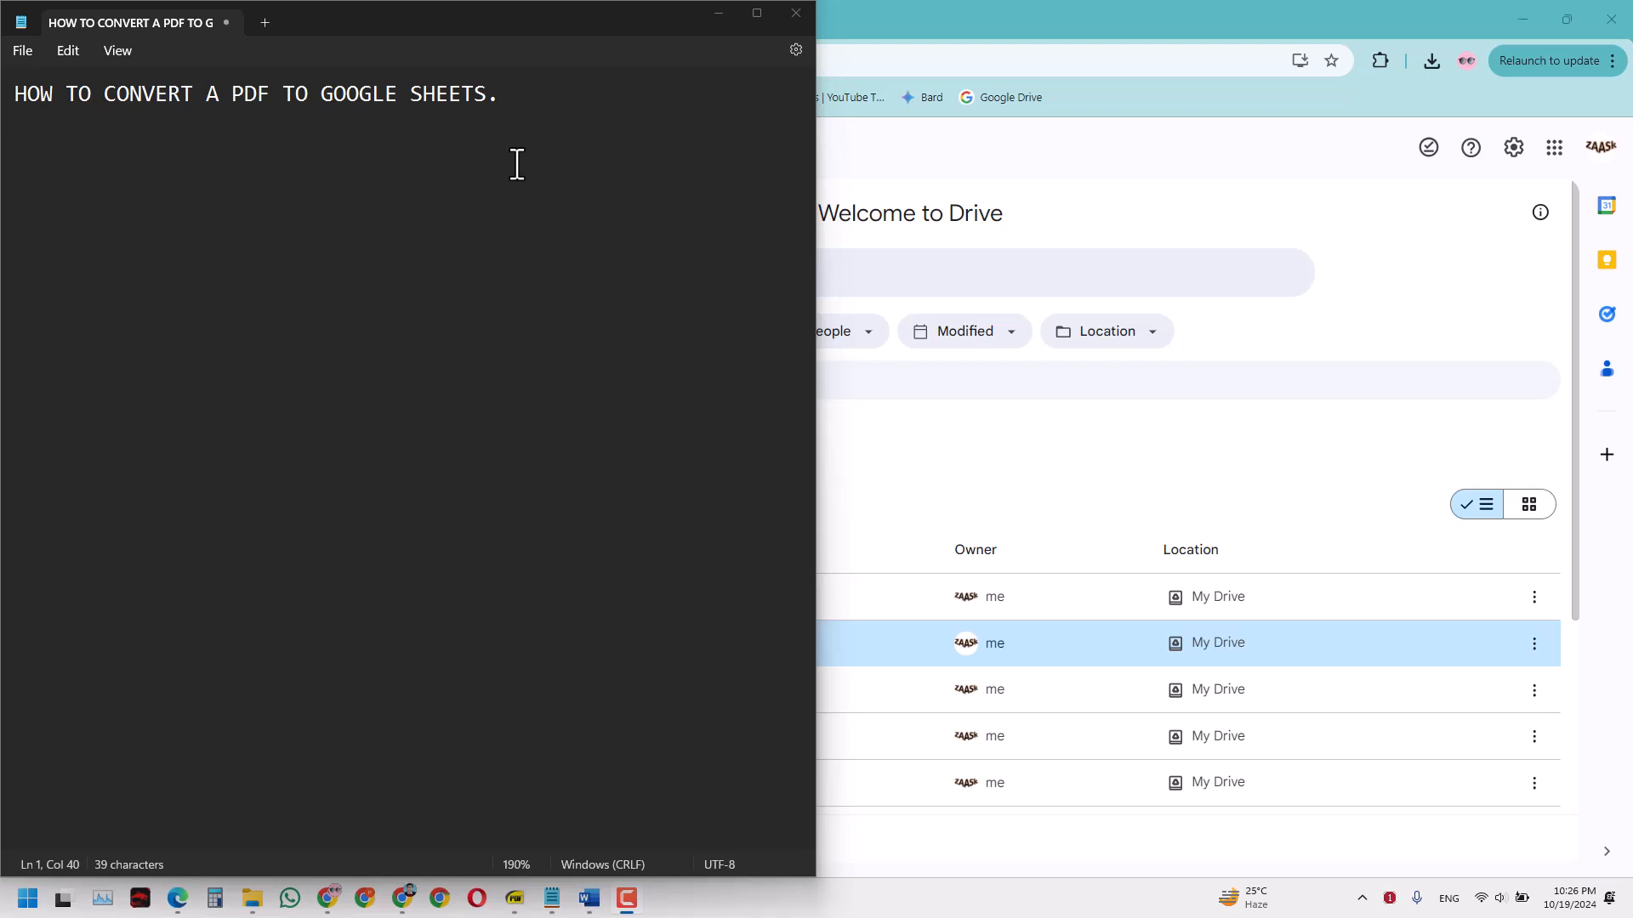
{"action": "mouse_move", "coordinate": [629, 294]}
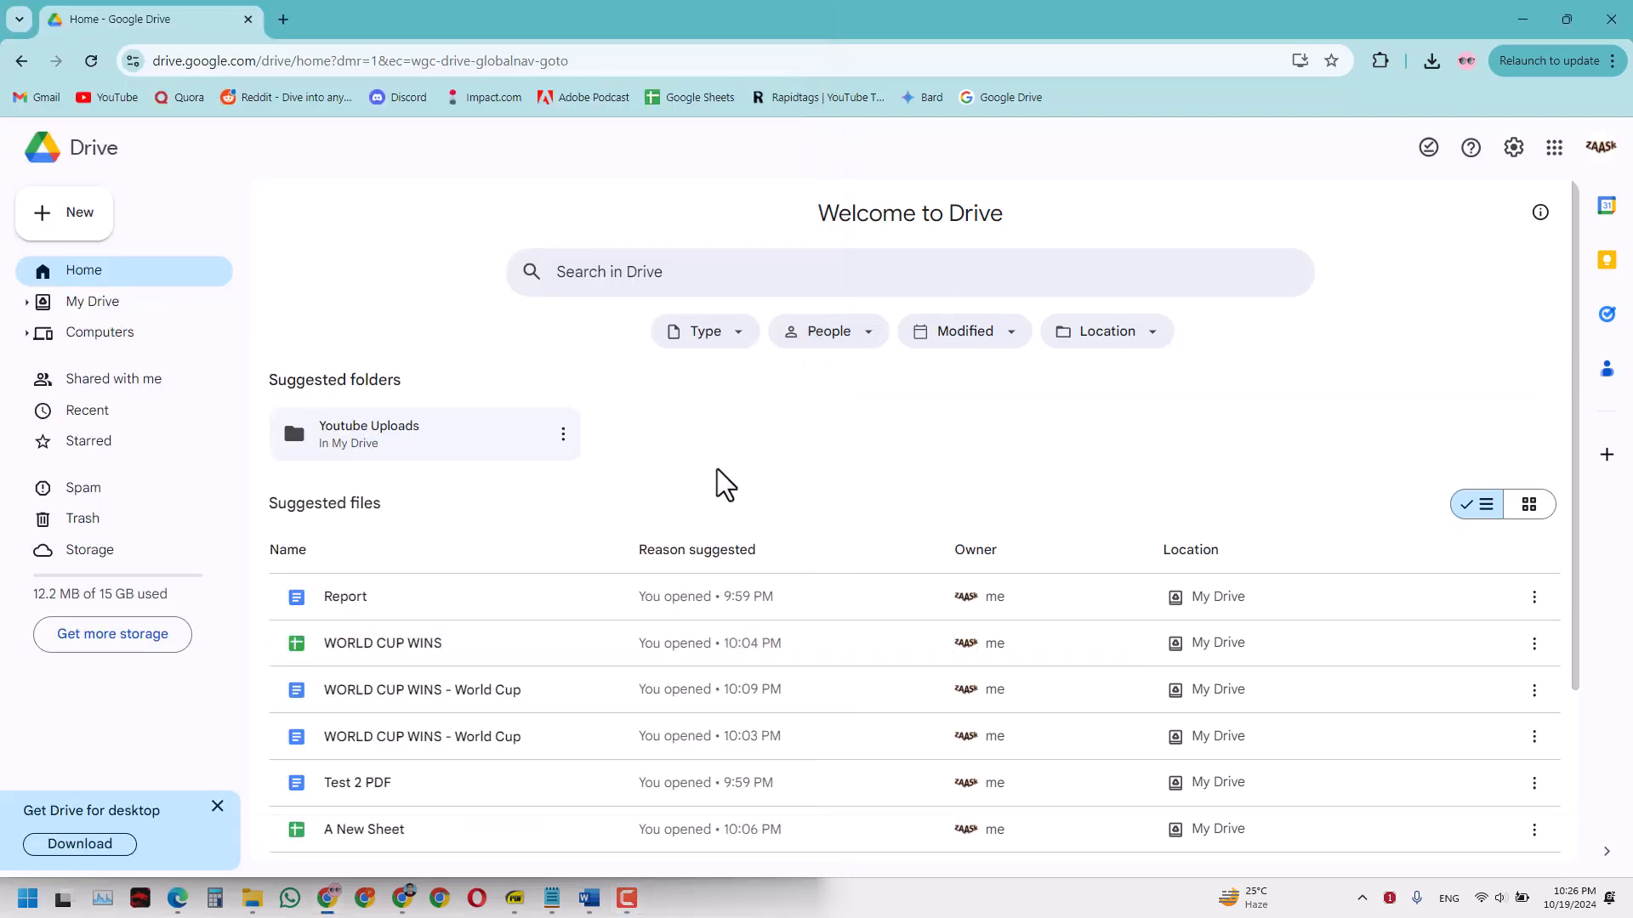
Open the WORLD CUP WINS spreadsheet from Drive's Suggested files into Google Sheets
{"action": "left_click", "coordinate": [382, 643]}
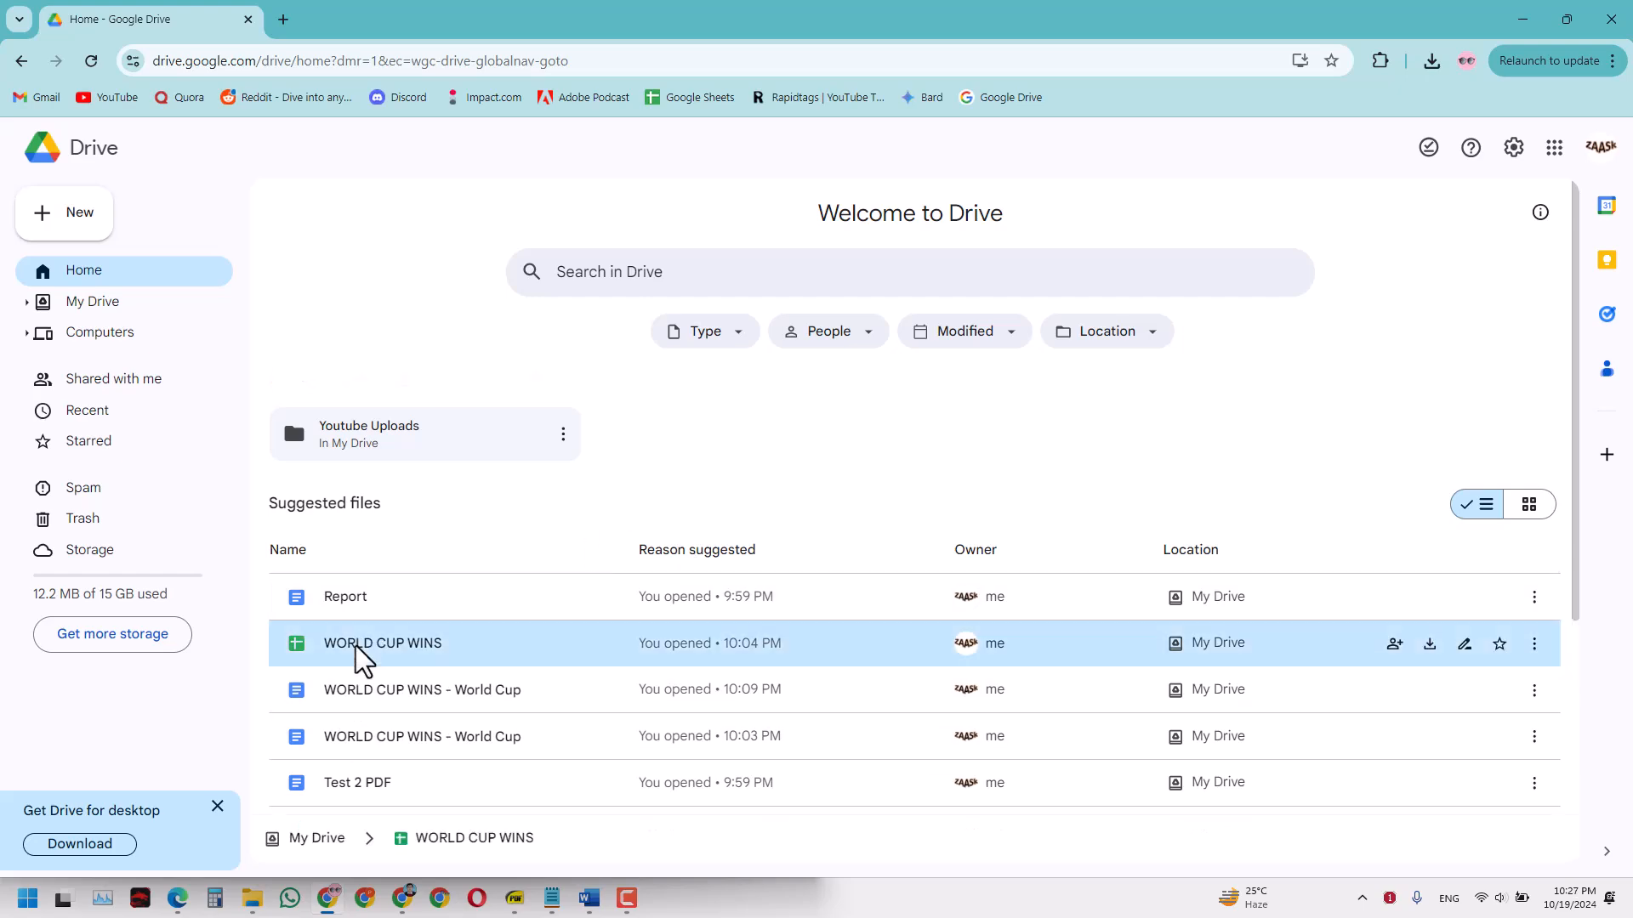
{"action": "double_click", "coordinate": [382, 642]}
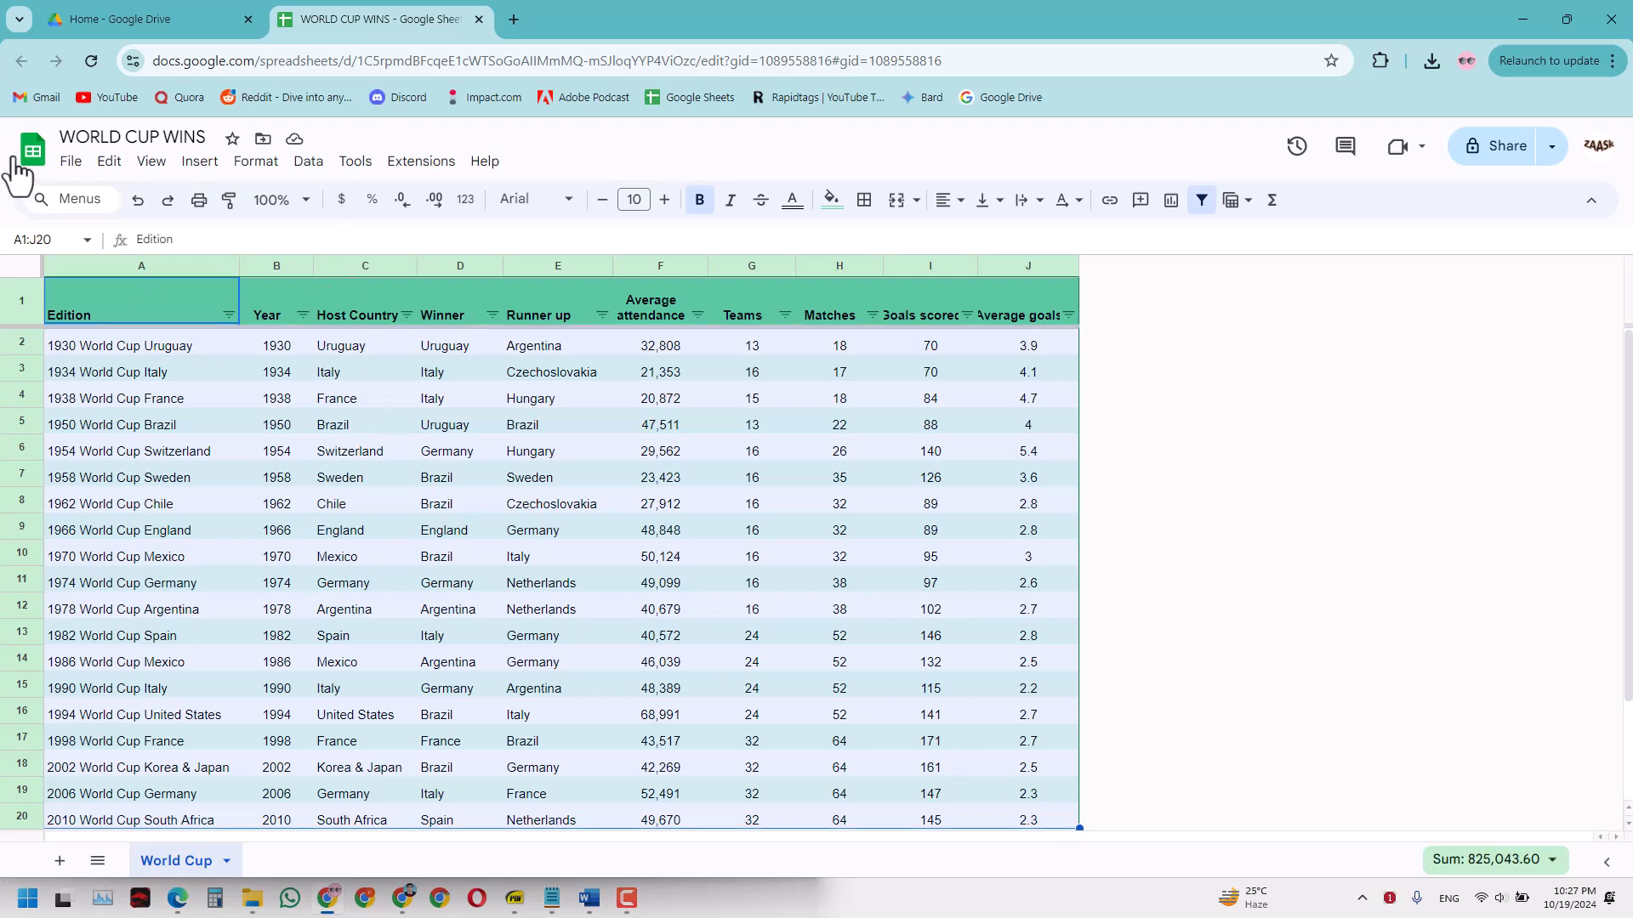
{"action": "left_click", "coordinate": [1027, 555]}
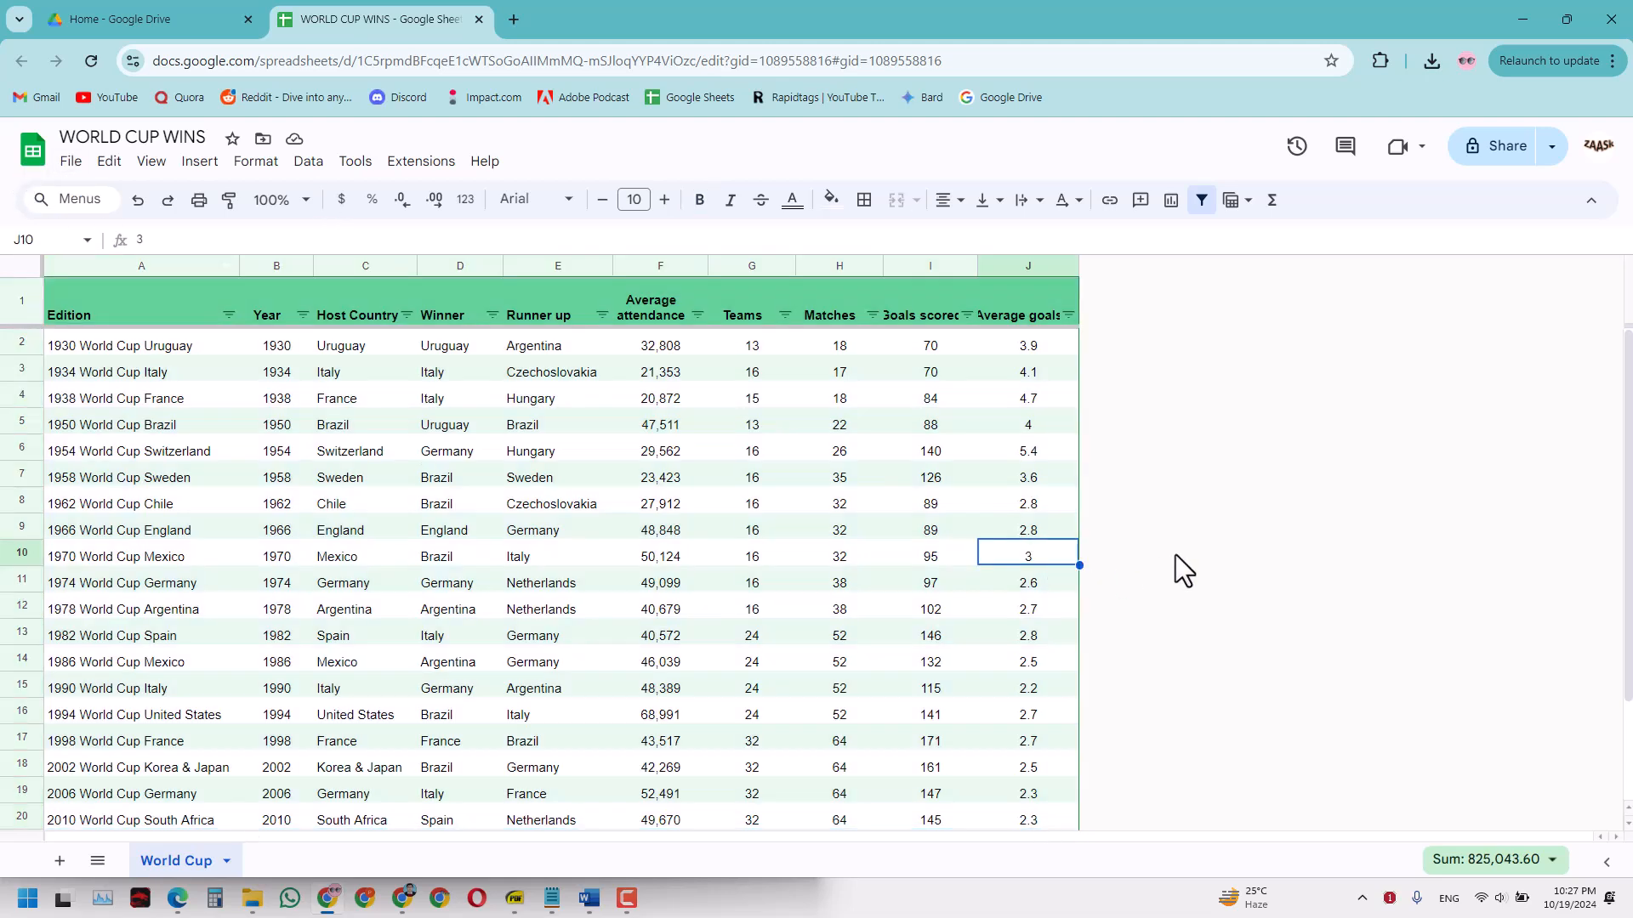
{"action": "mouse_move", "coordinate": [249, 898]}
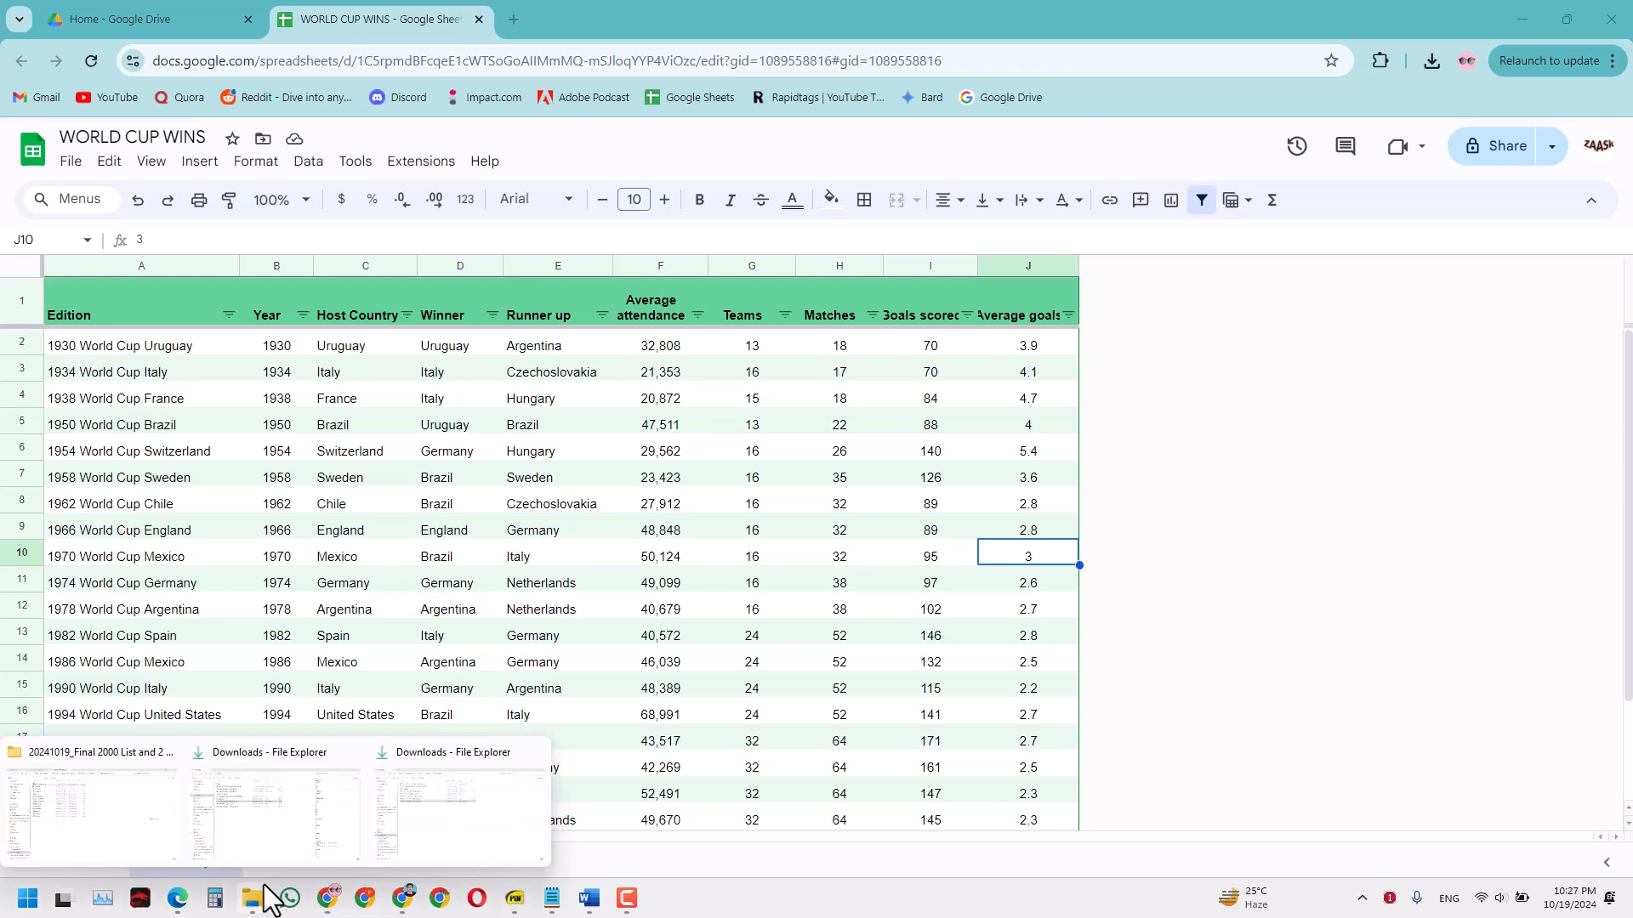
{"action": "left_click", "coordinate": [458, 818]}
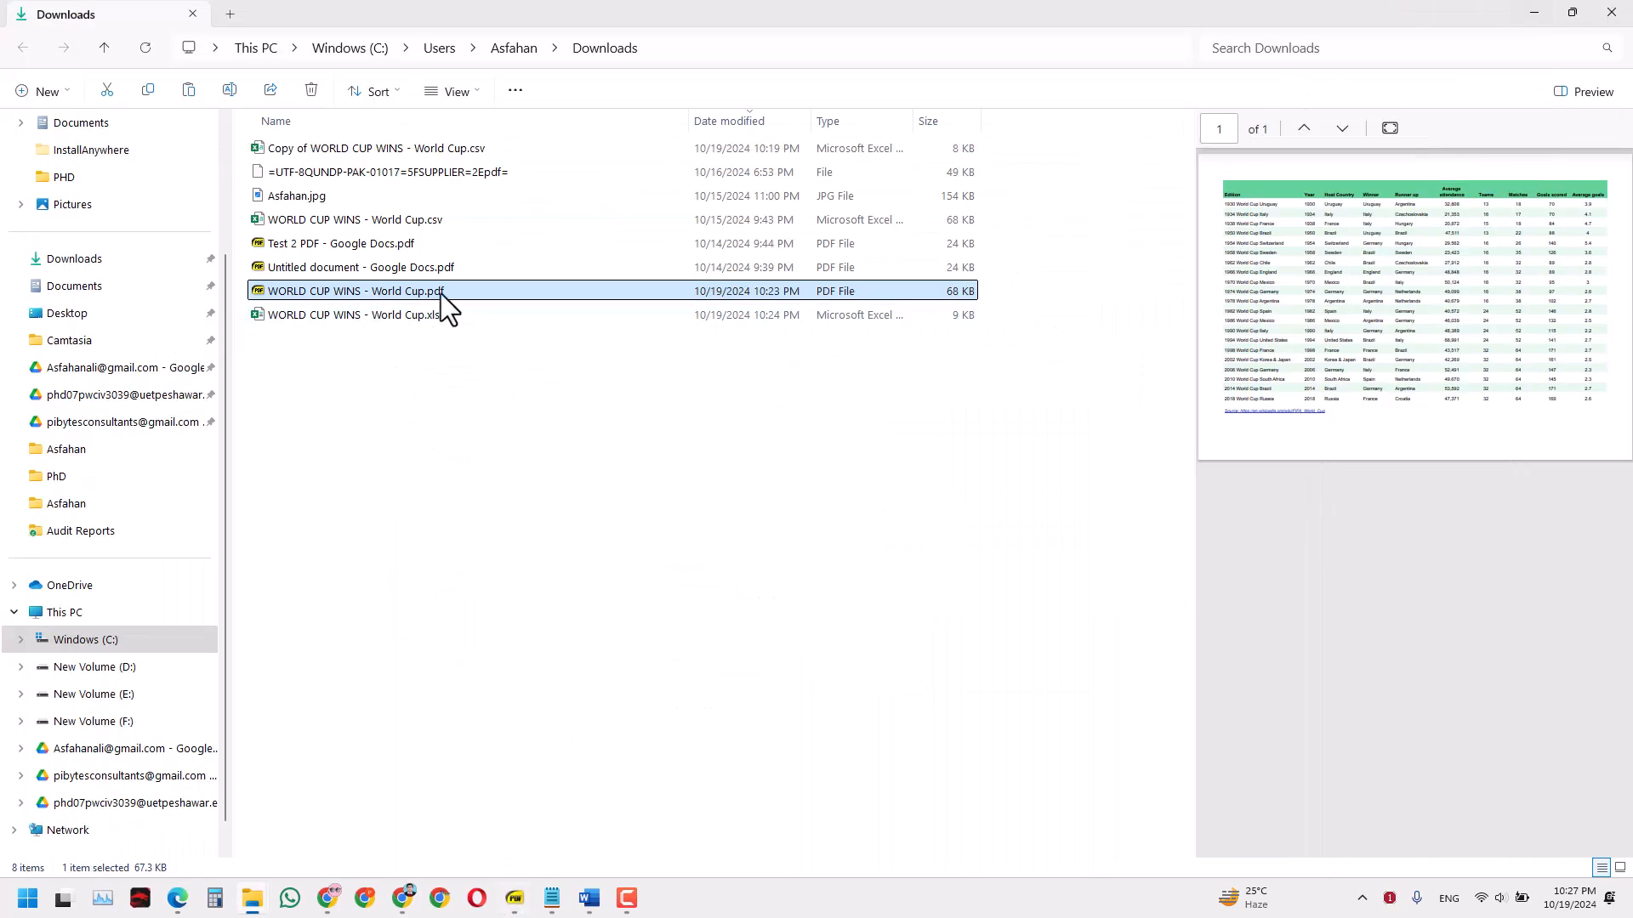
{"action": "mouse_move", "coordinate": [517, 303]}
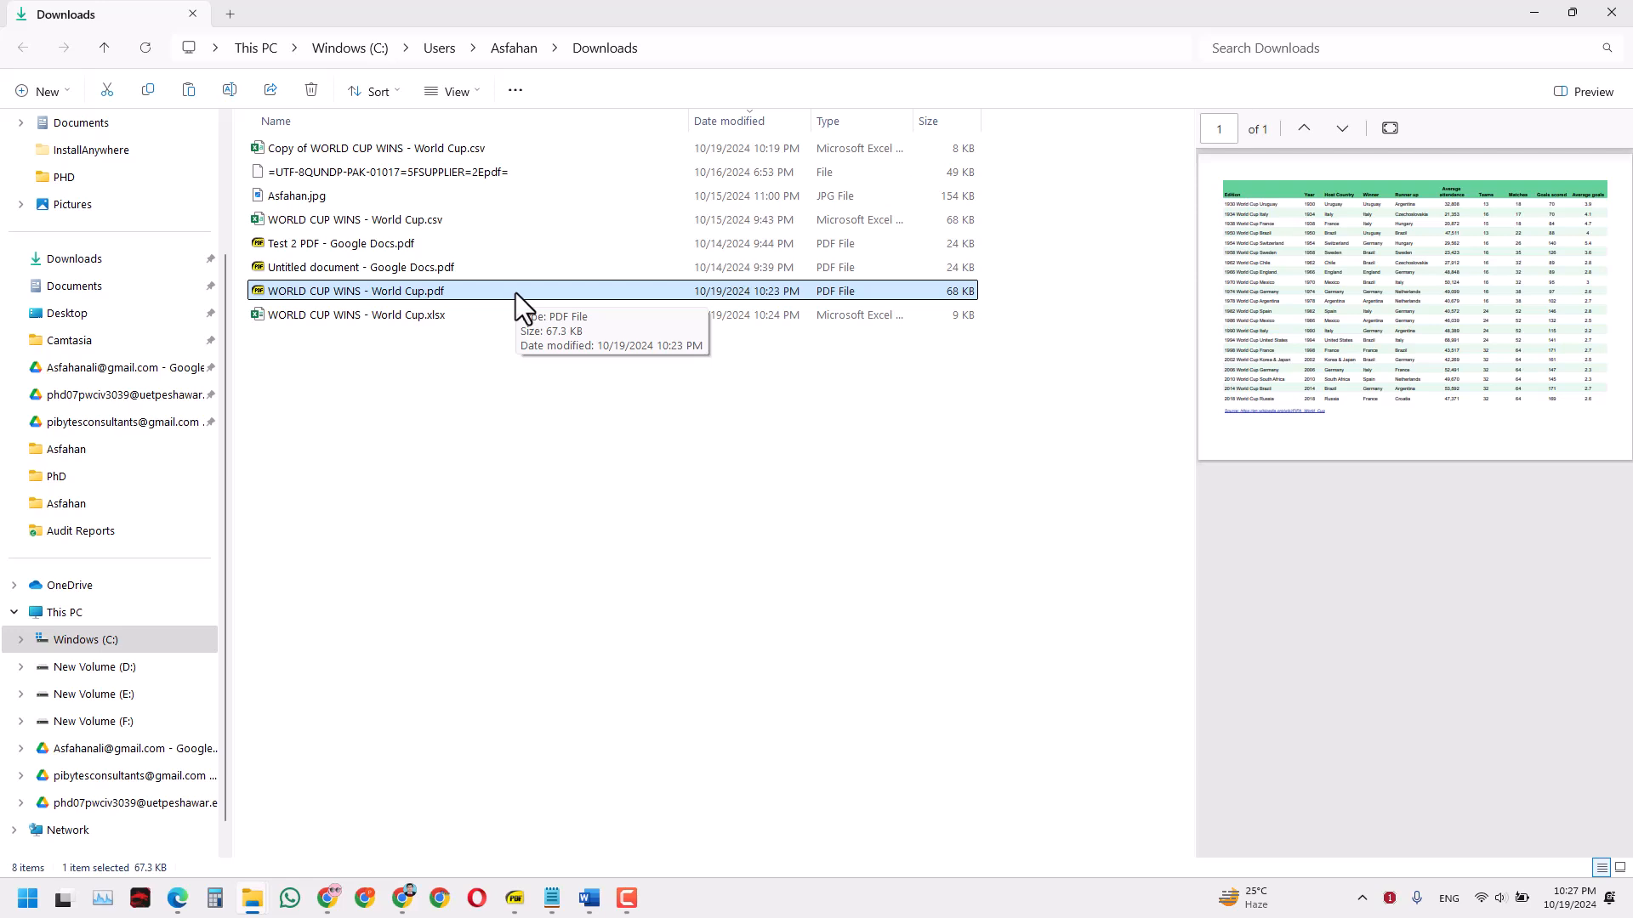
{"action": "mouse_move", "coordinate": [377, 682]}
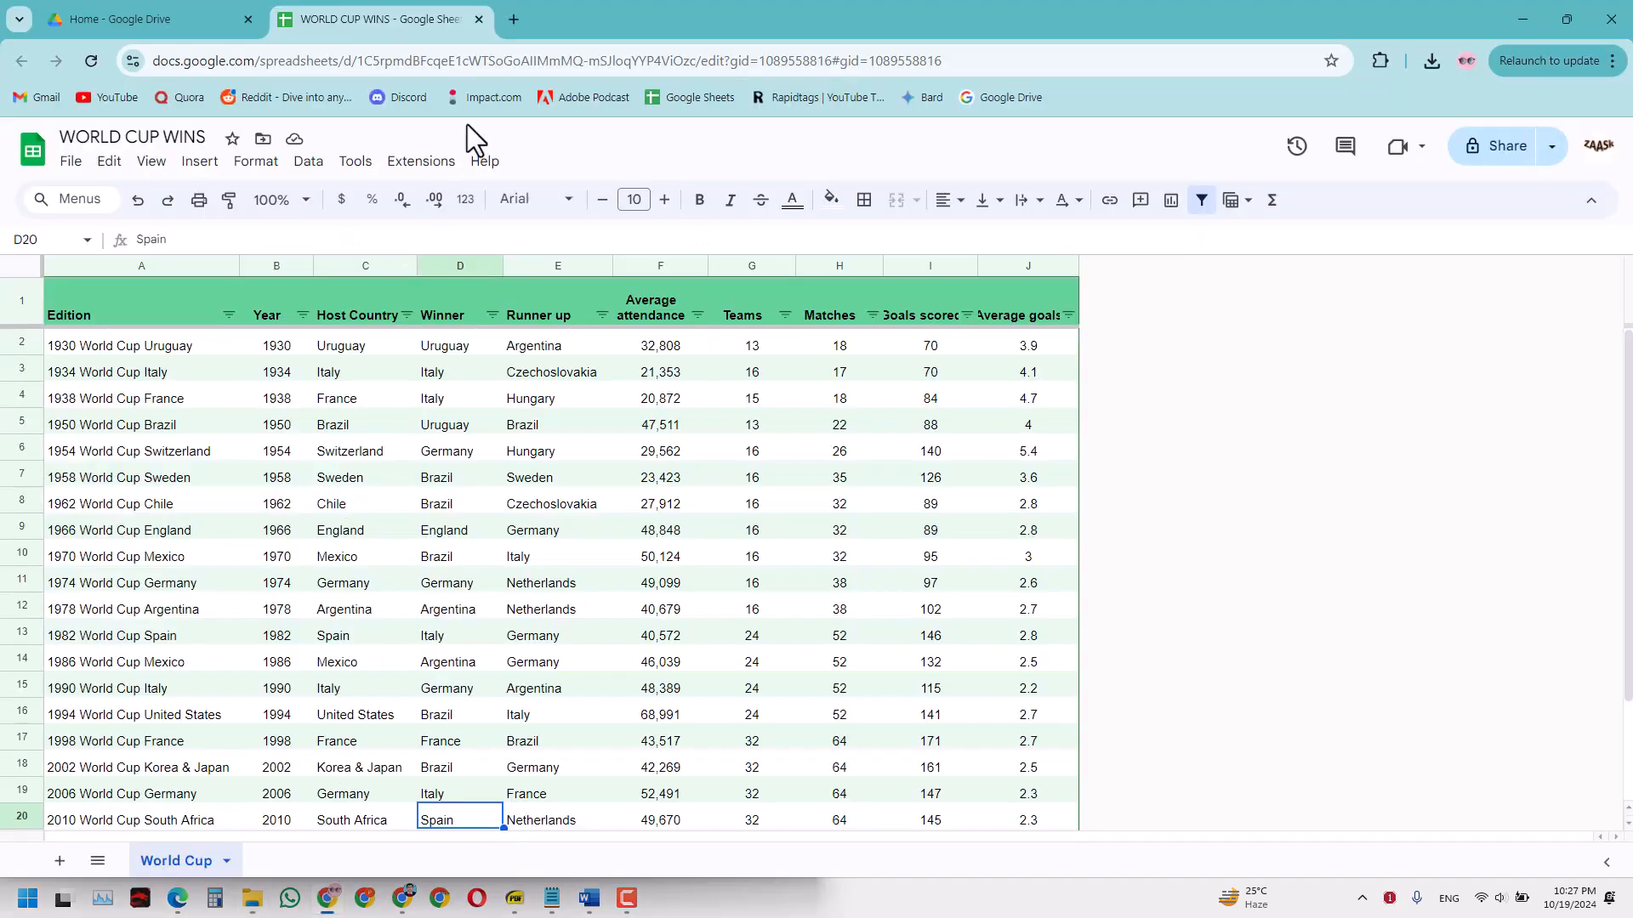
Load ilovepdf in a new browser tab and look through its tool grid
{"action": "left_click", "coordinate": [141, 19]}
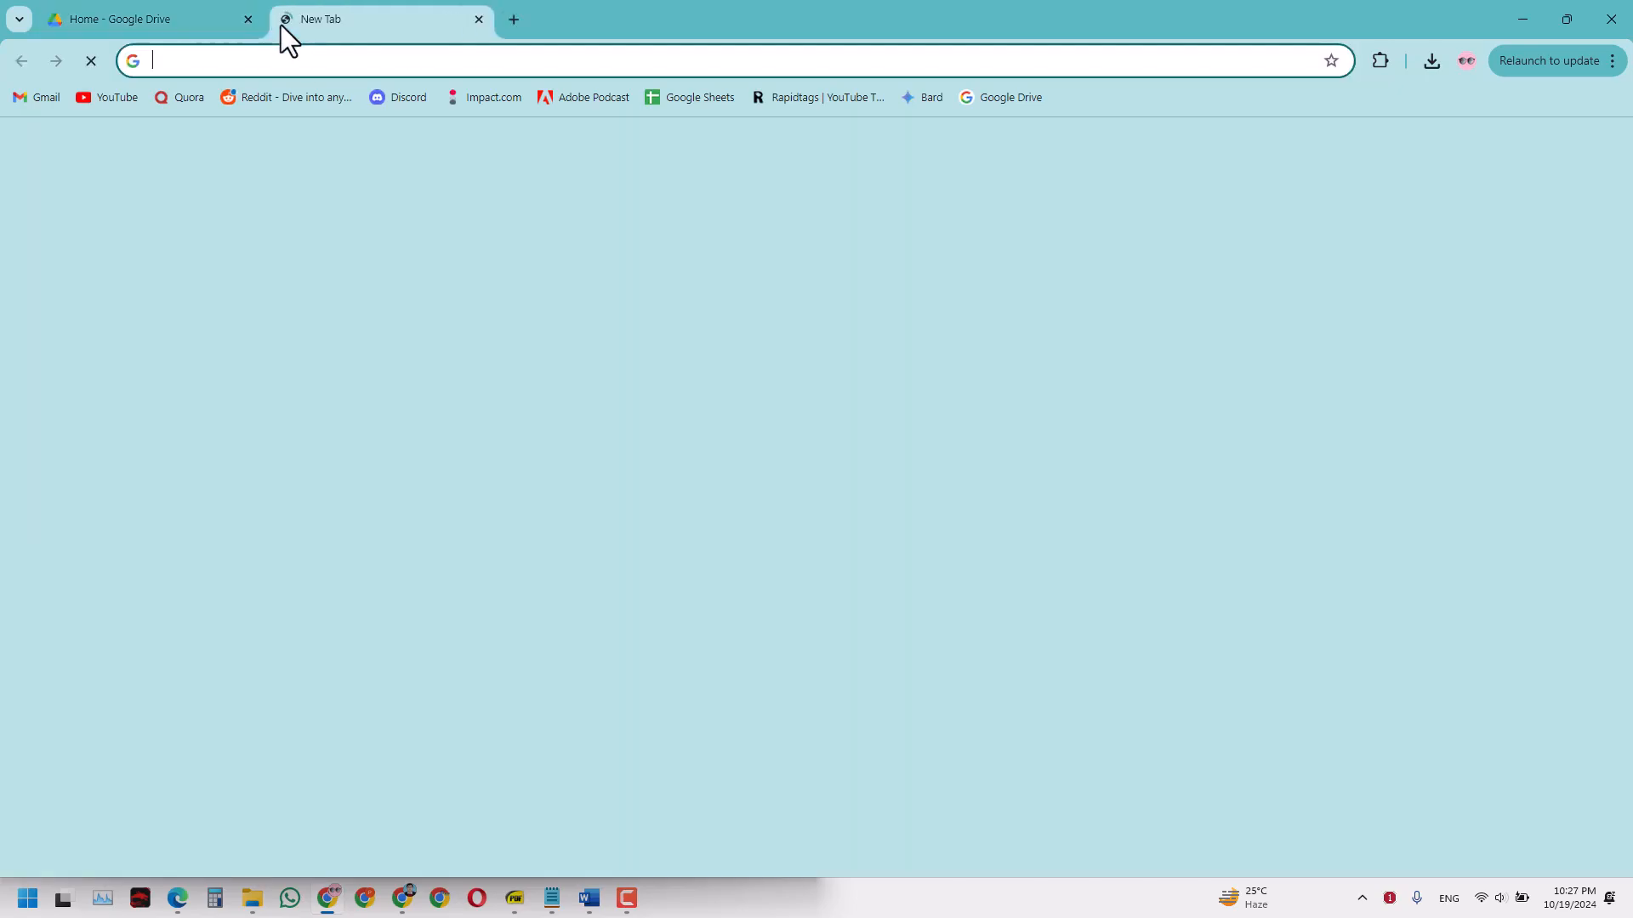
{"action": "type", "text": "ilovepdf.com"}
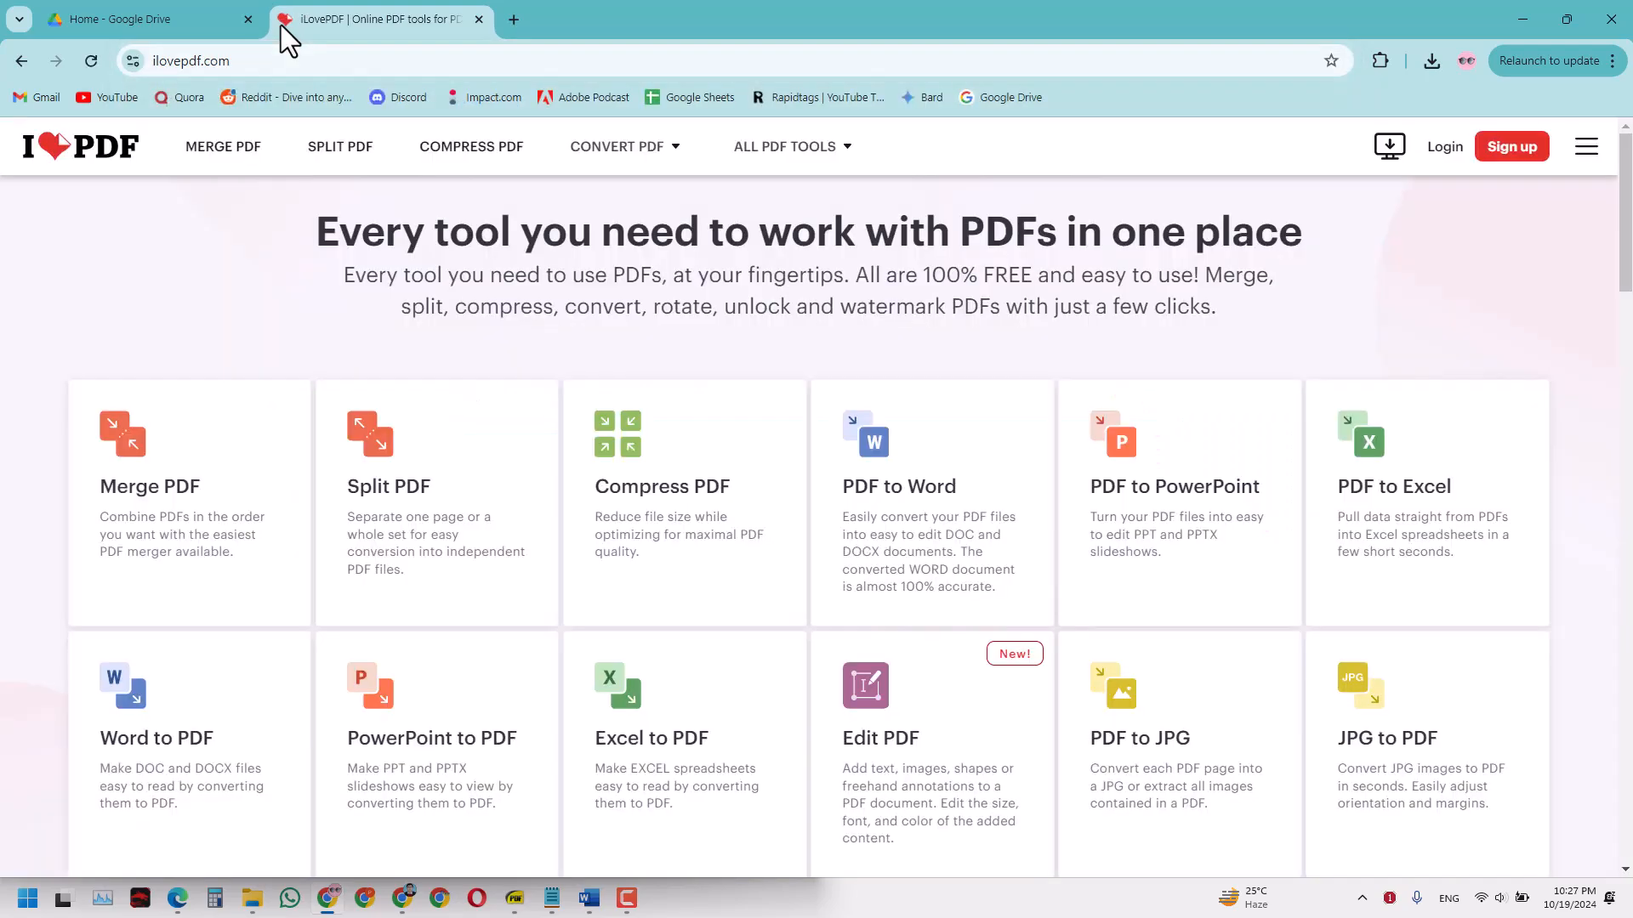
{"action": "mouse_move", "coordinate": [1223, 396]}
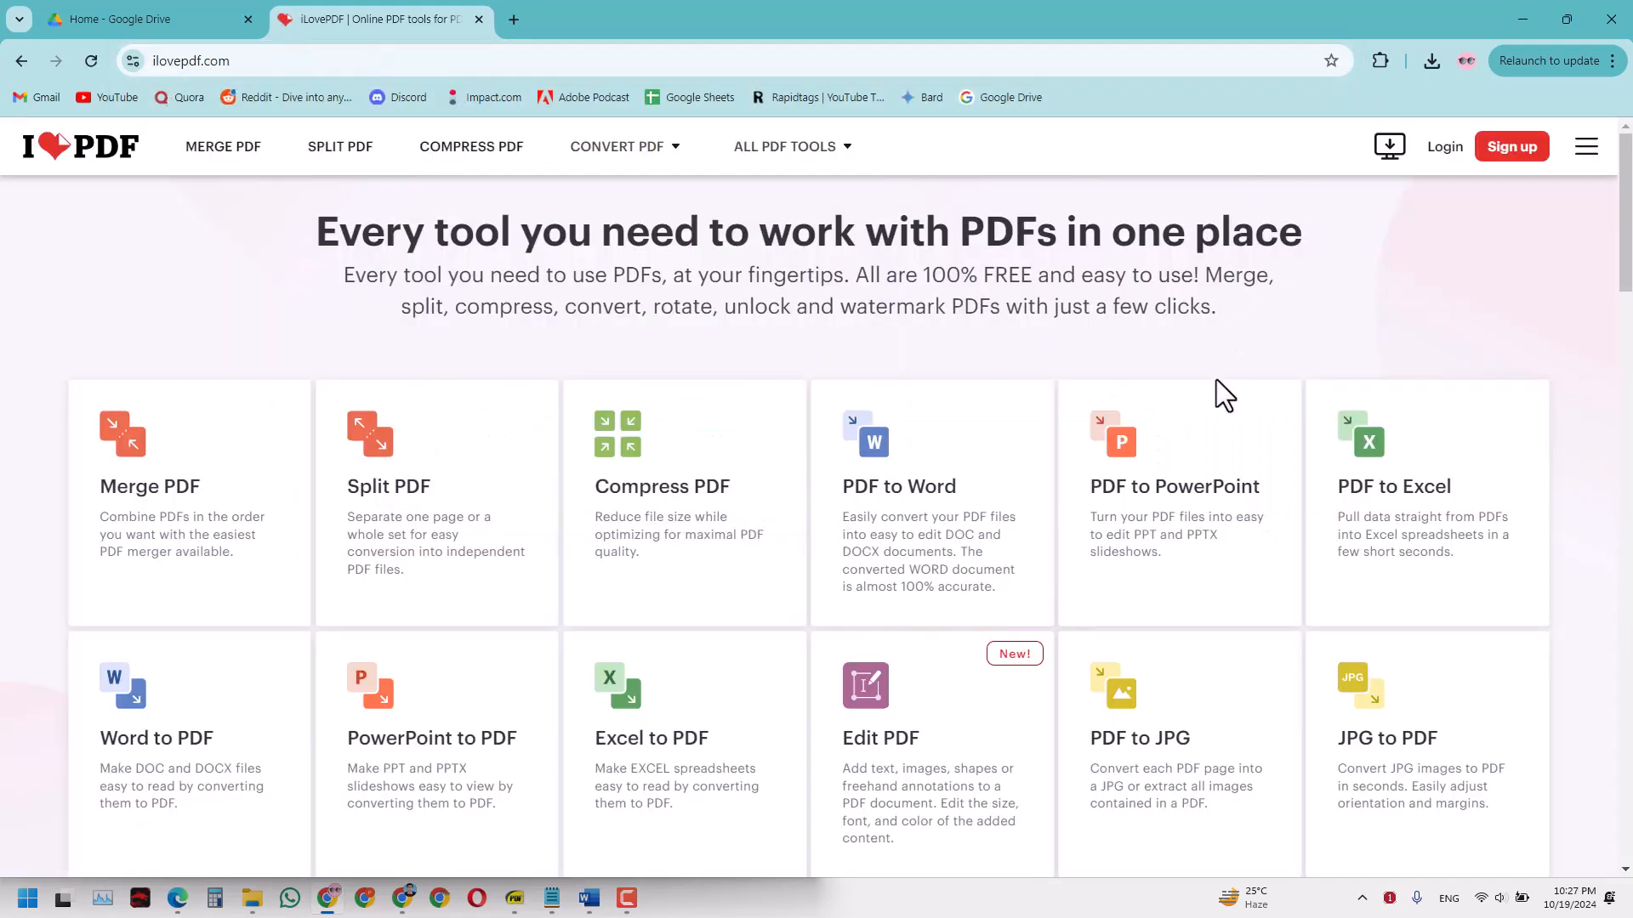
{"action": "scroll", "scroll_direction": "down", "scroll_amount": 3}
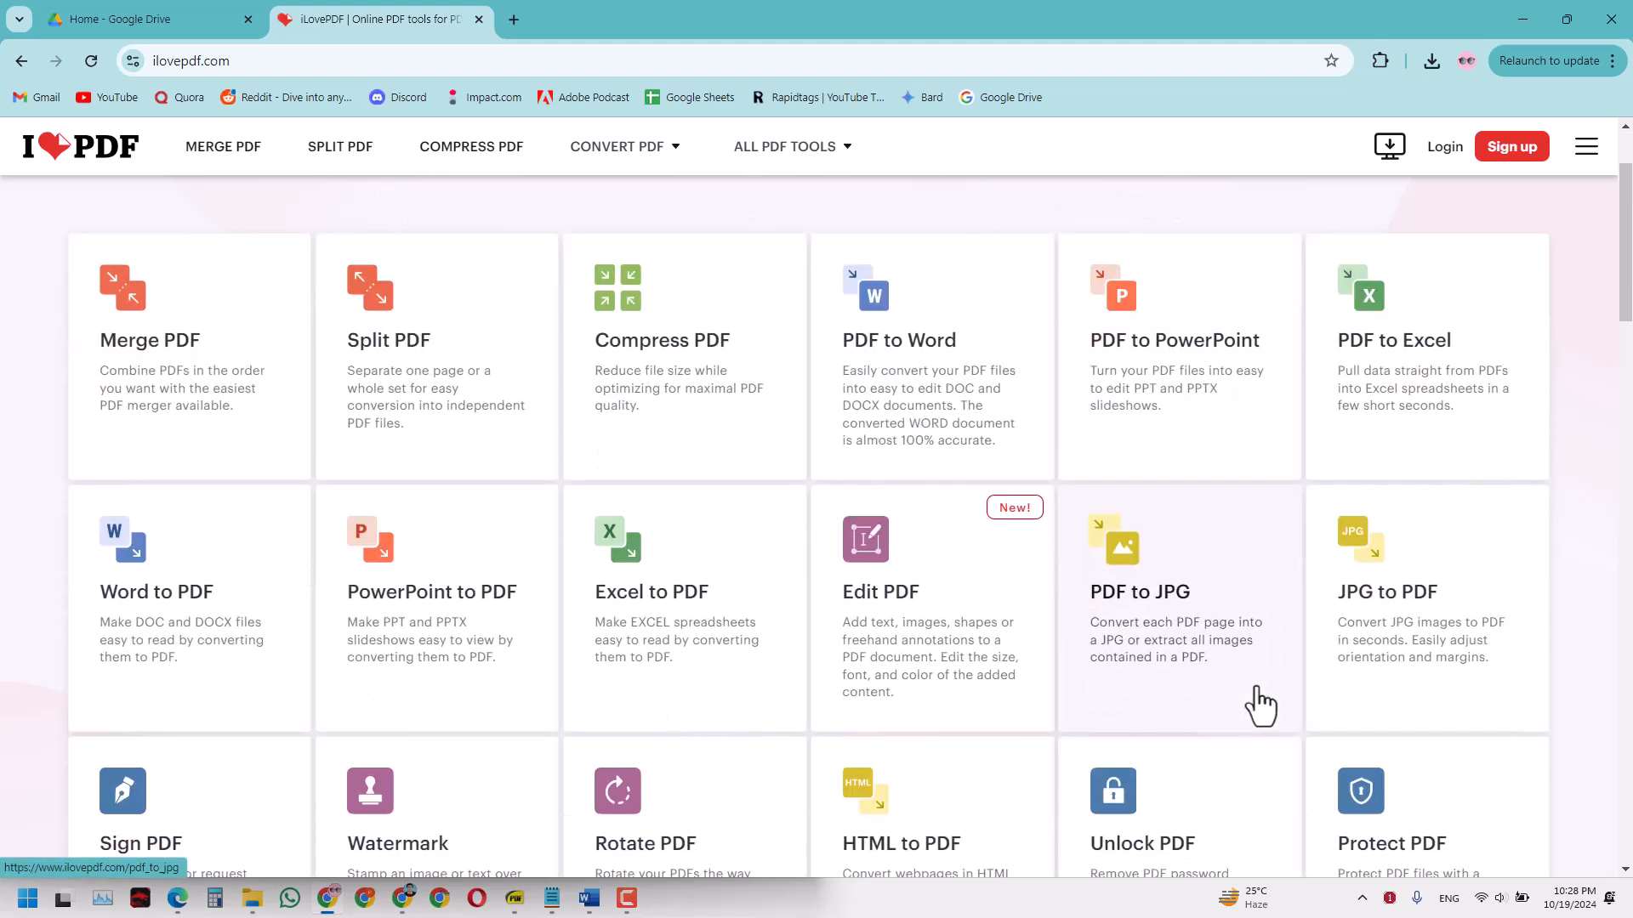
{"action": "scroll", "scroll_direction": "down", "scroll_amount": 3}
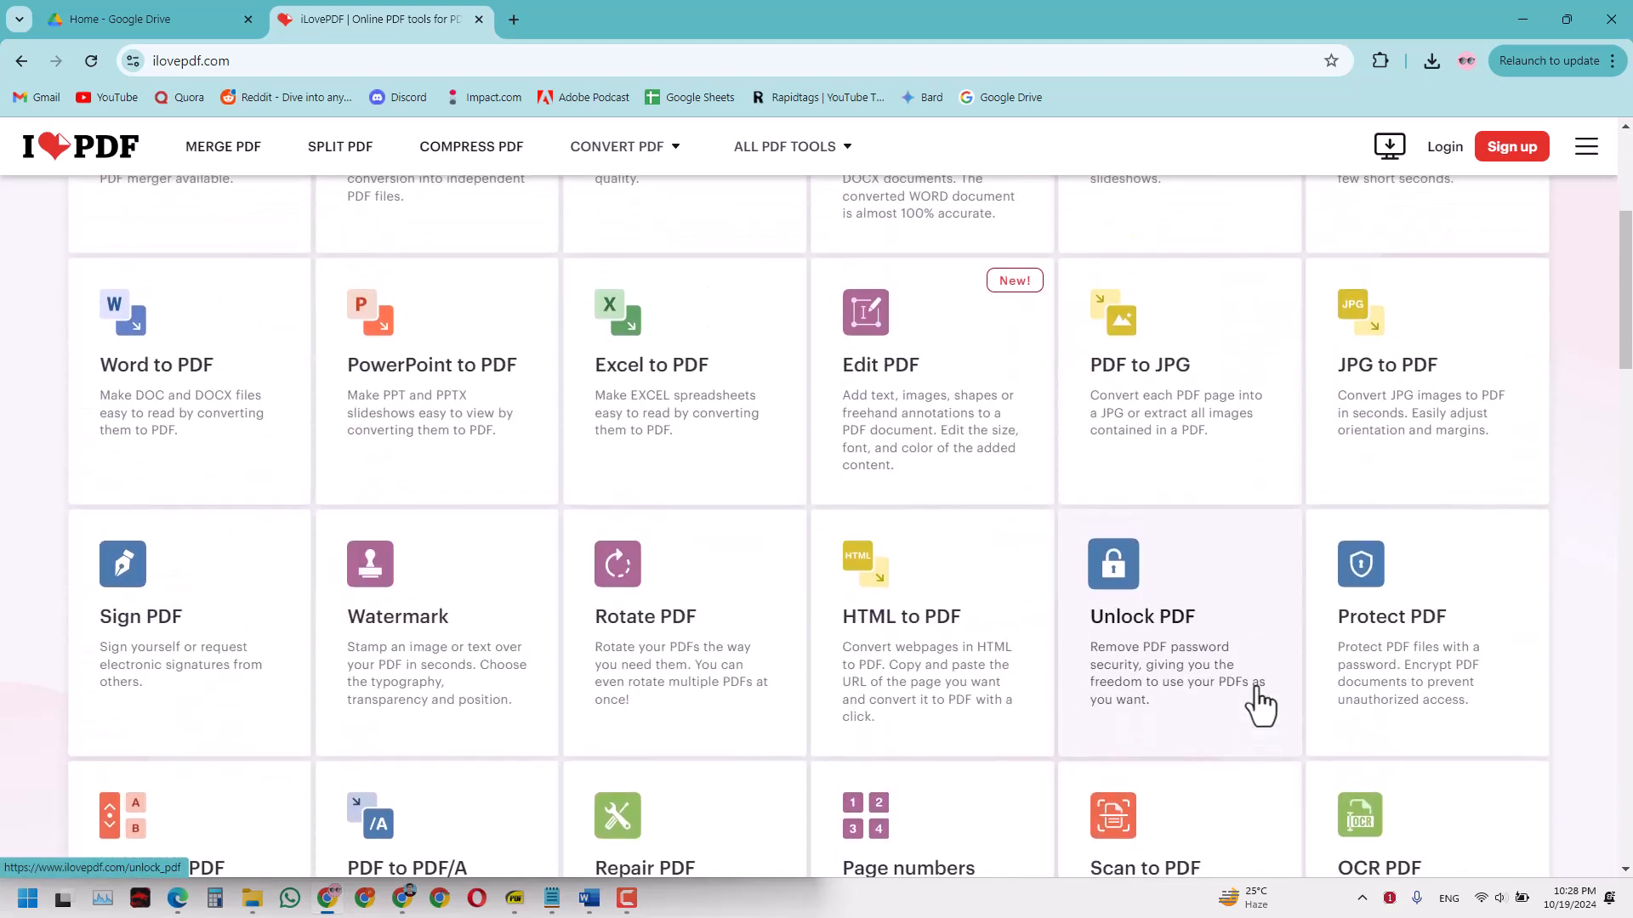
{"action": "scroll", "scroll_direction": "up", "scroll_amount": 3}
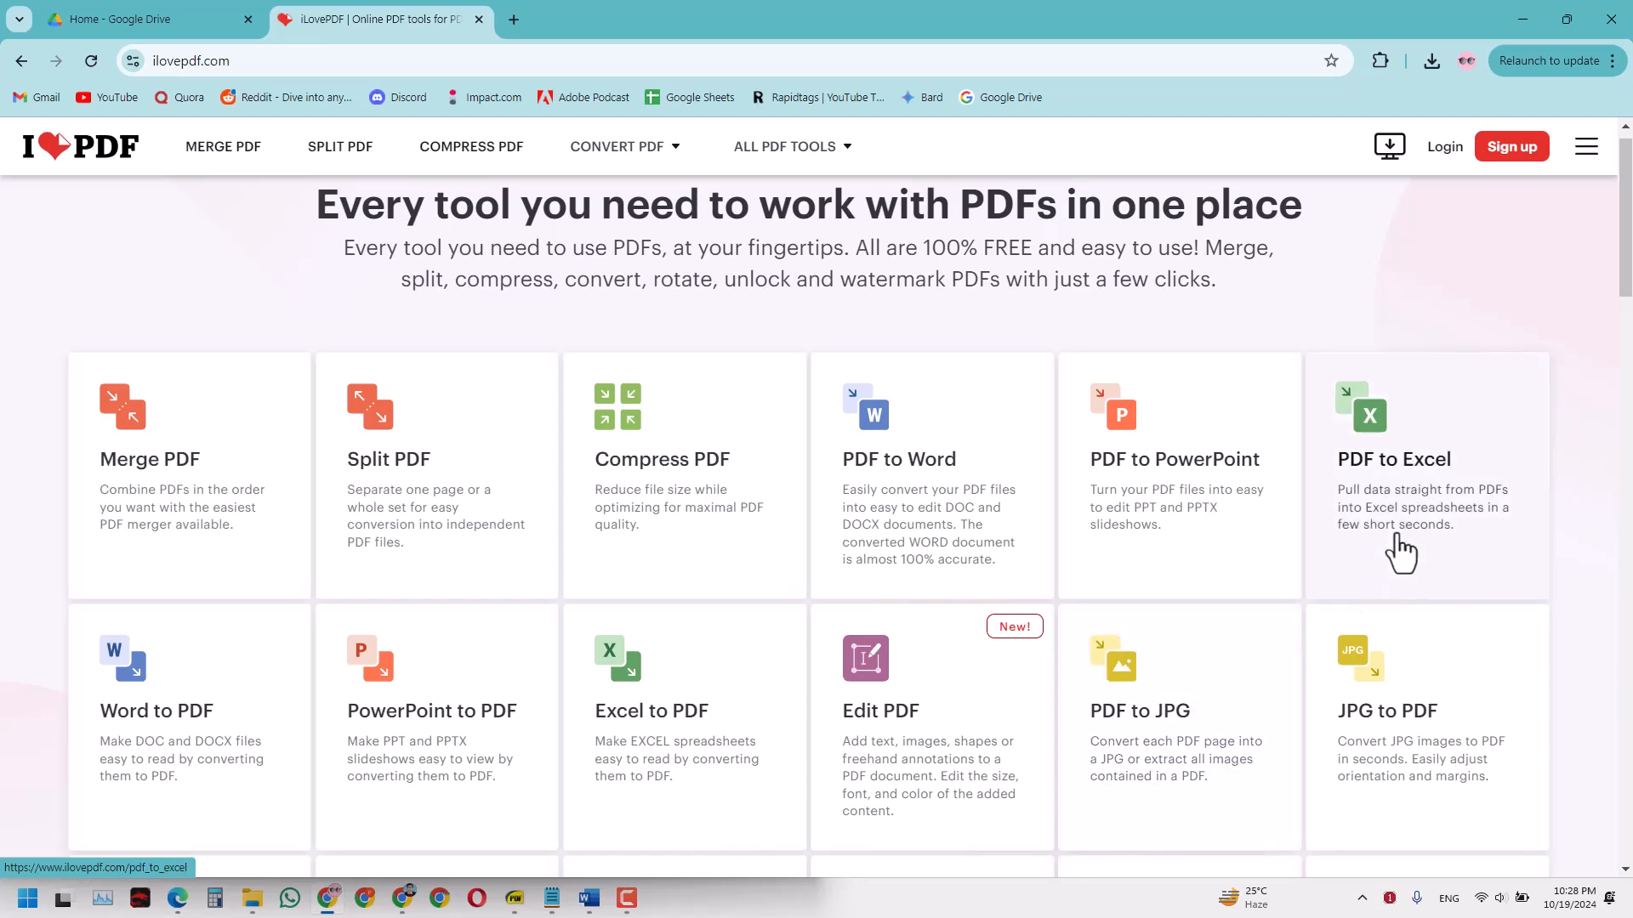
Load WORLD CUP WINS - World Cup.pdf from Downloads into the PDF to Excel tool
{"action": "left_click", "coordinate": [1393, 459]}
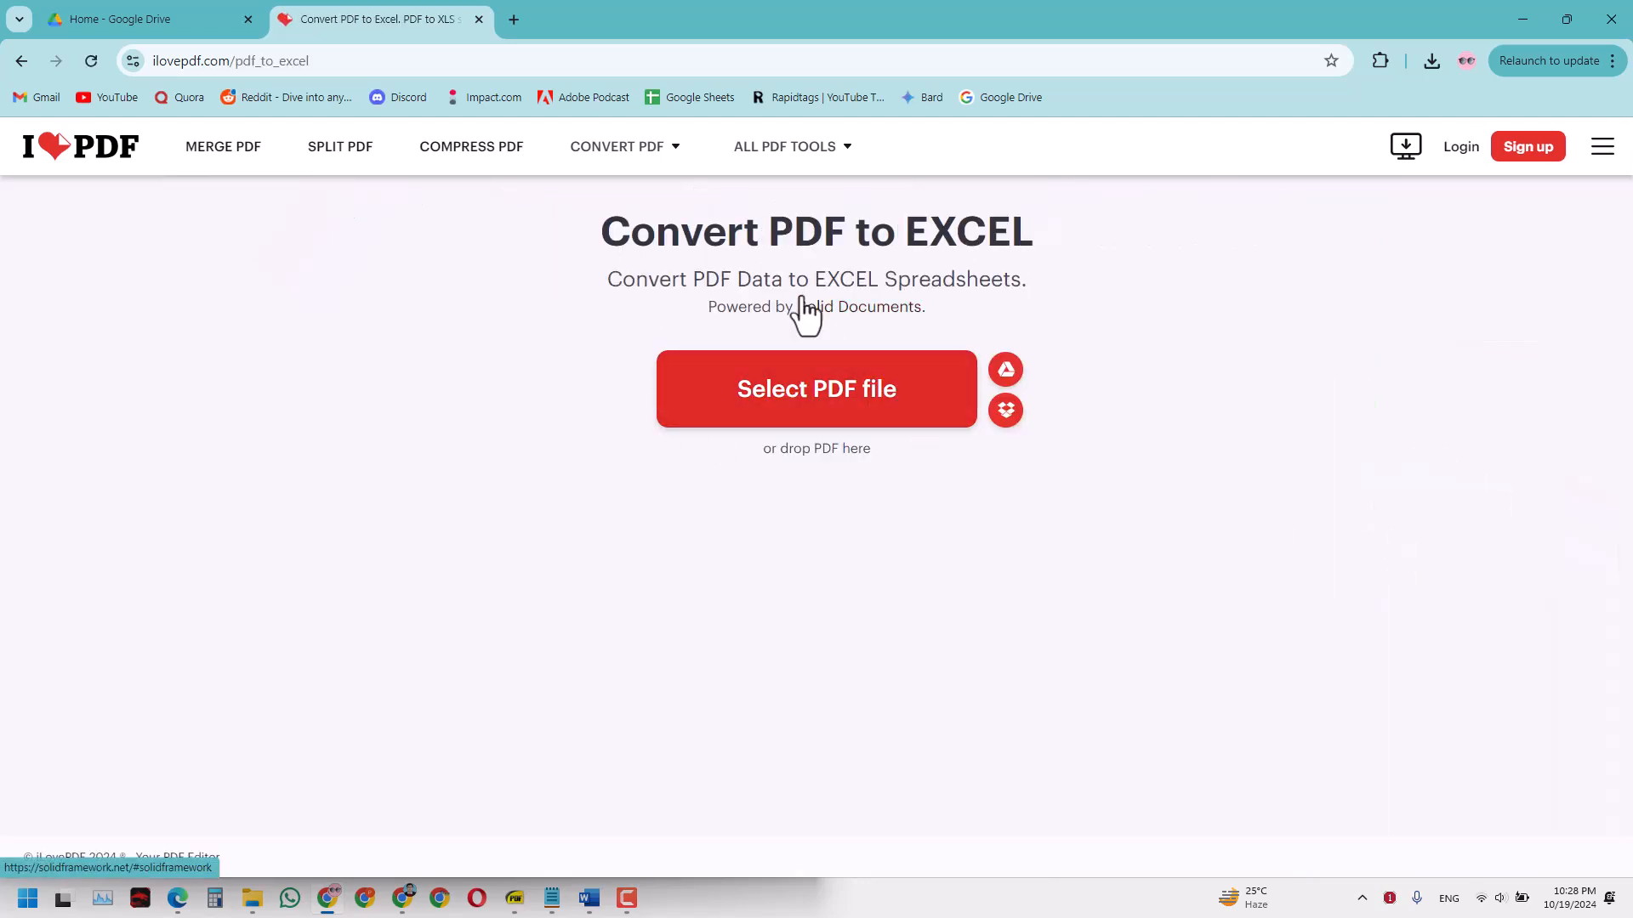
{"action": "mouse_move", "coordinate": [788, 284]}
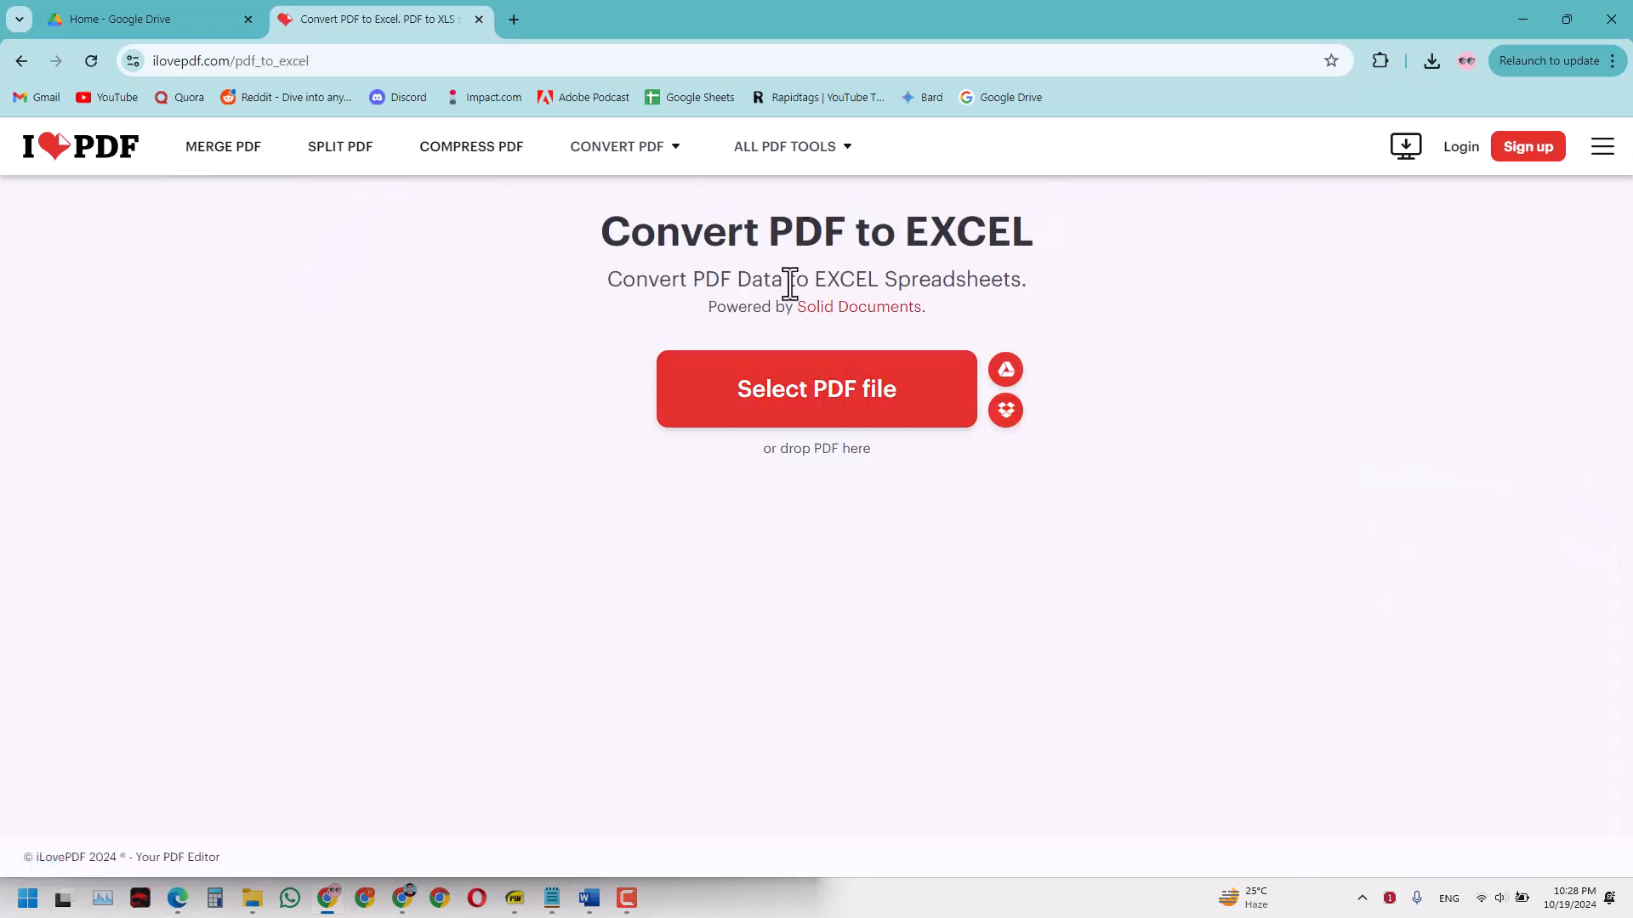
{"action": "mouse_move", "coordinate": [775, 381]}
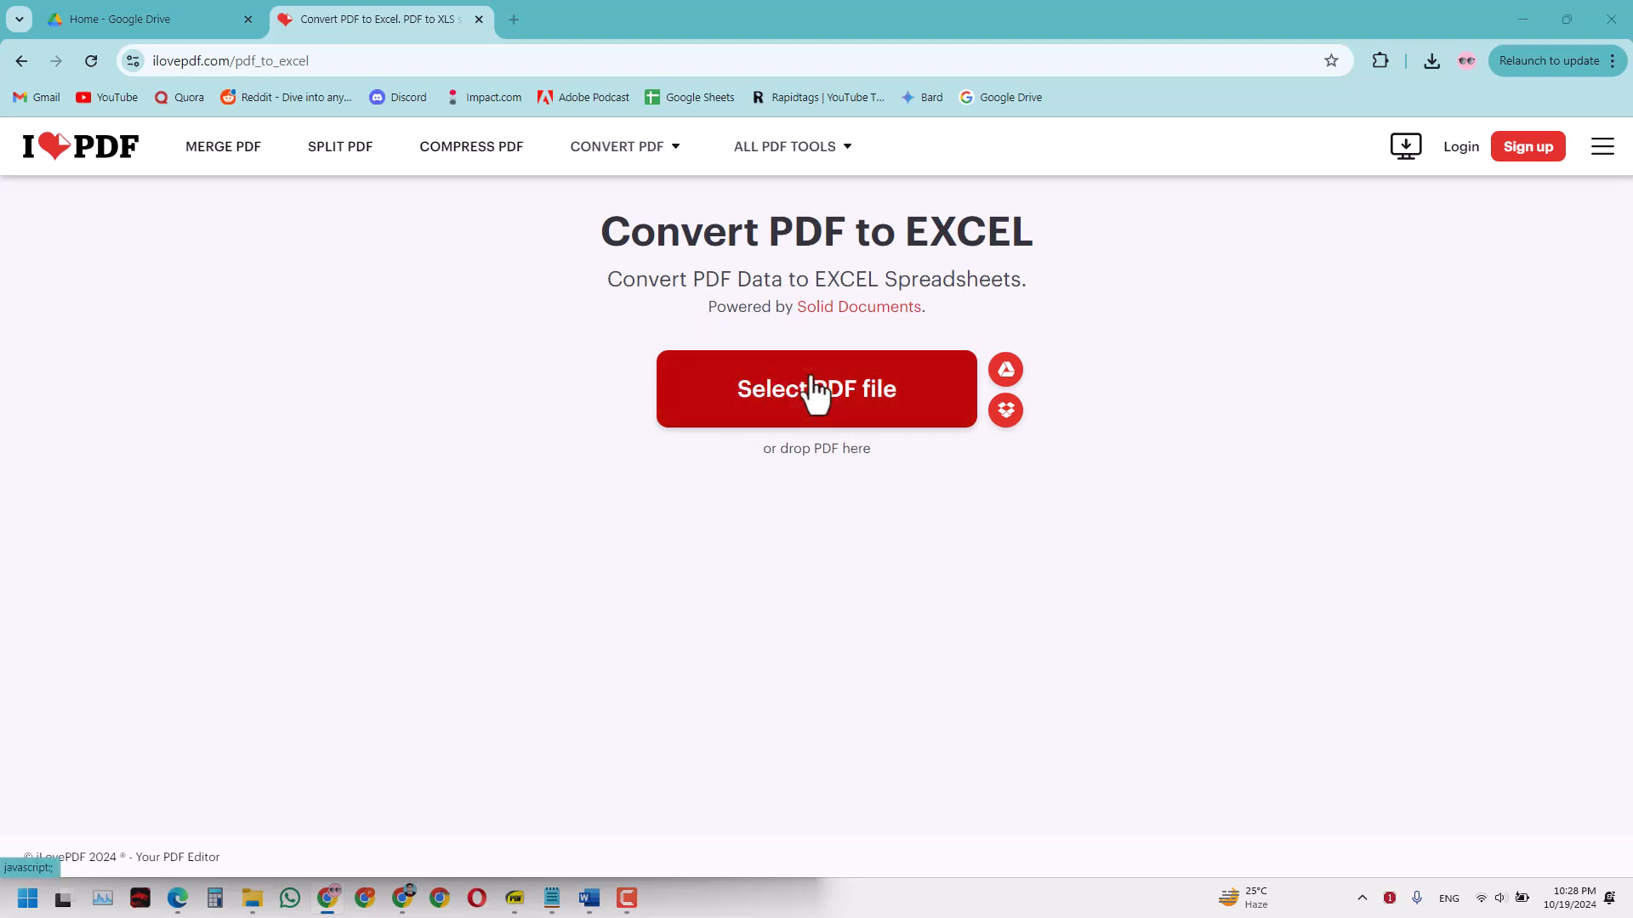
{"action": "left_click", "coordinate": [817, 388]}
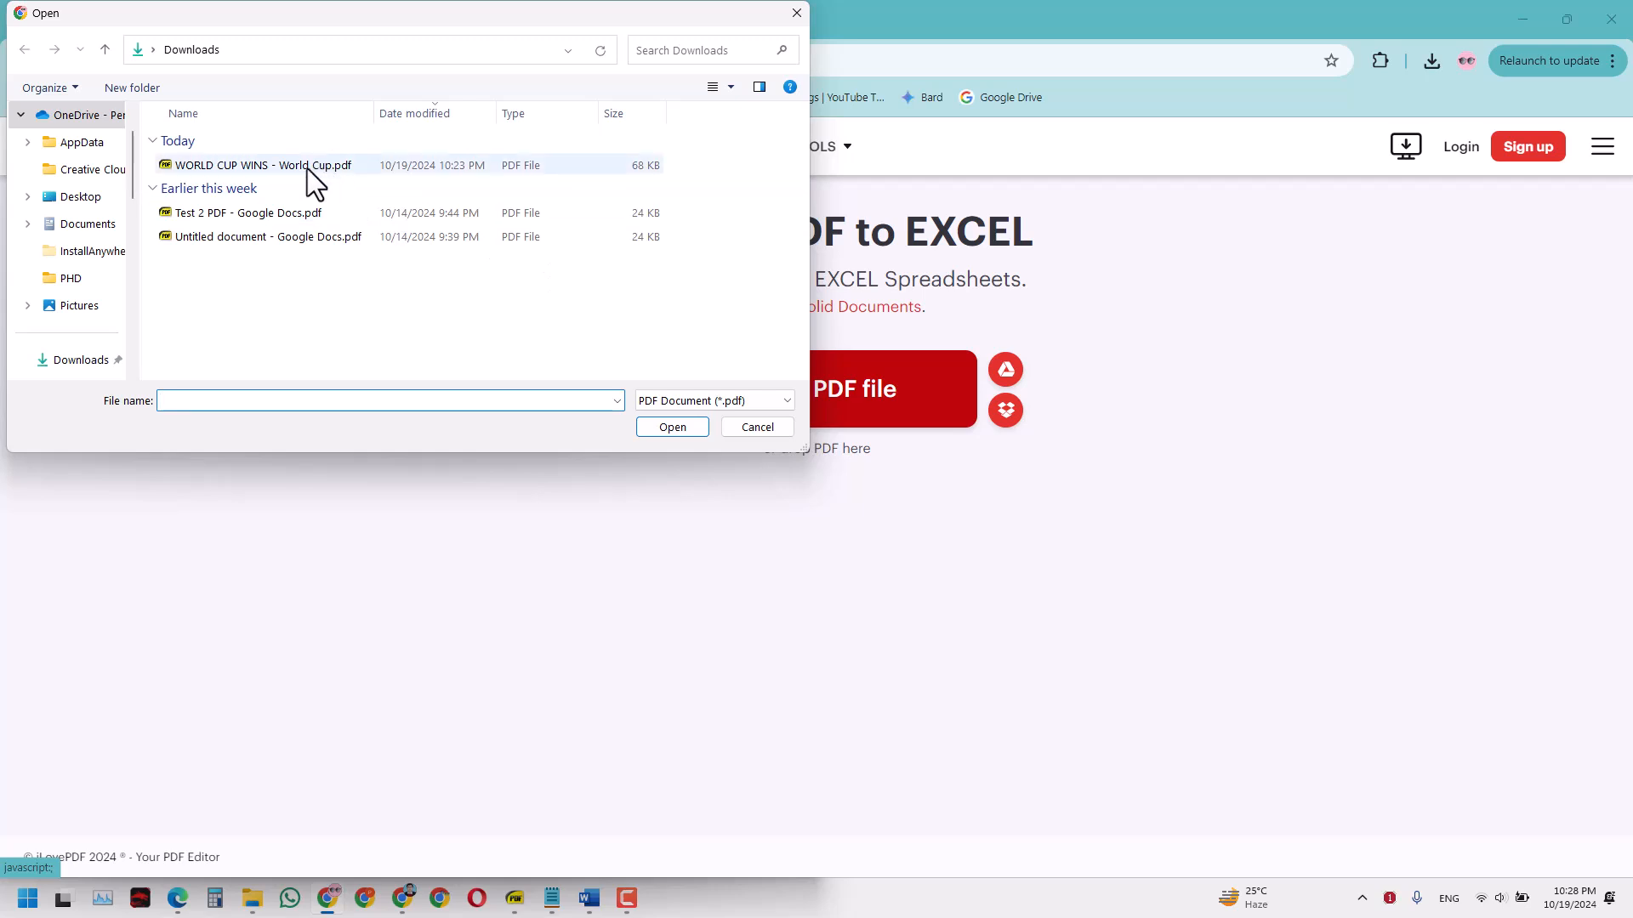
{"action": "mouse_move", "coordinate": [325, 172]}
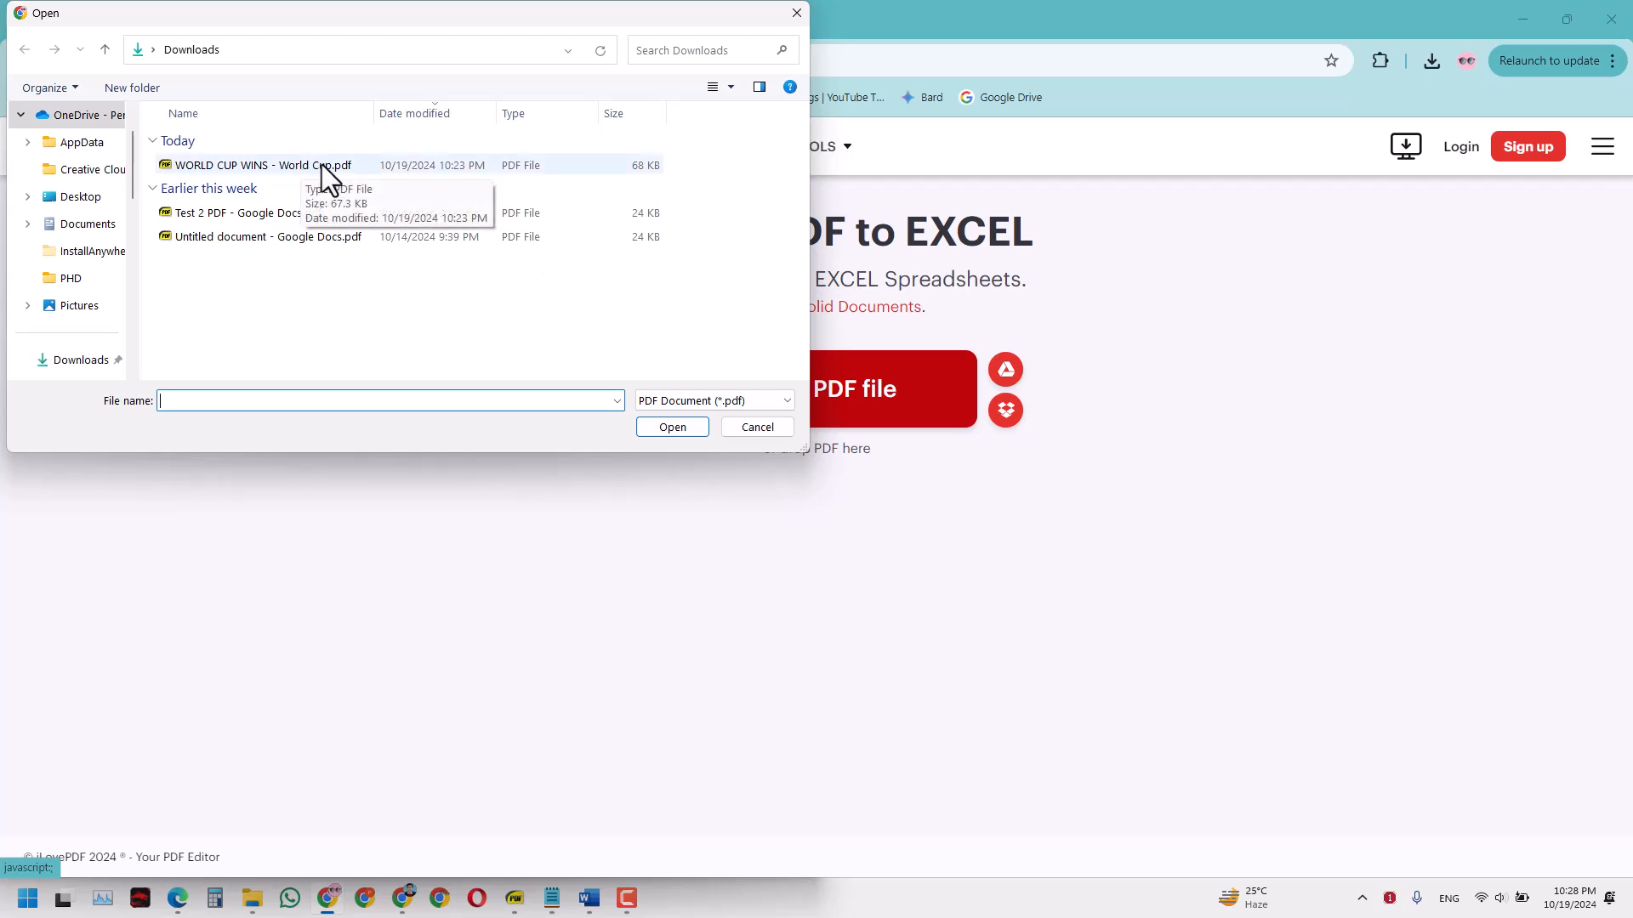
{"action": "left_click", "coordinate": [261, 165]}
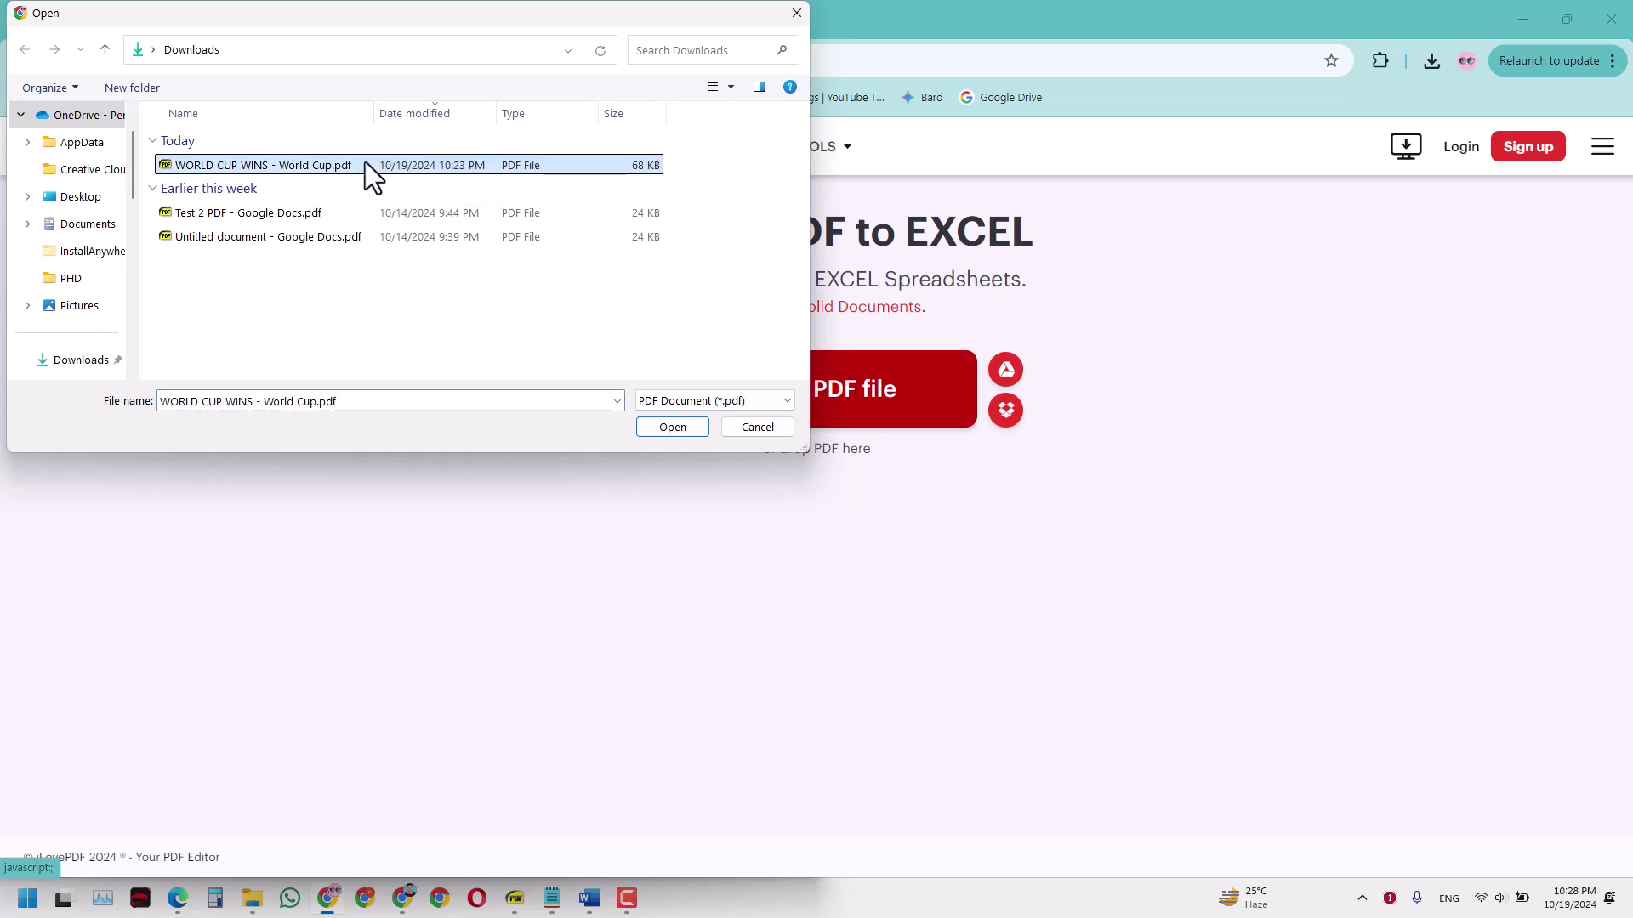
{"action": "left_click", "coordinate": [670, 427]}
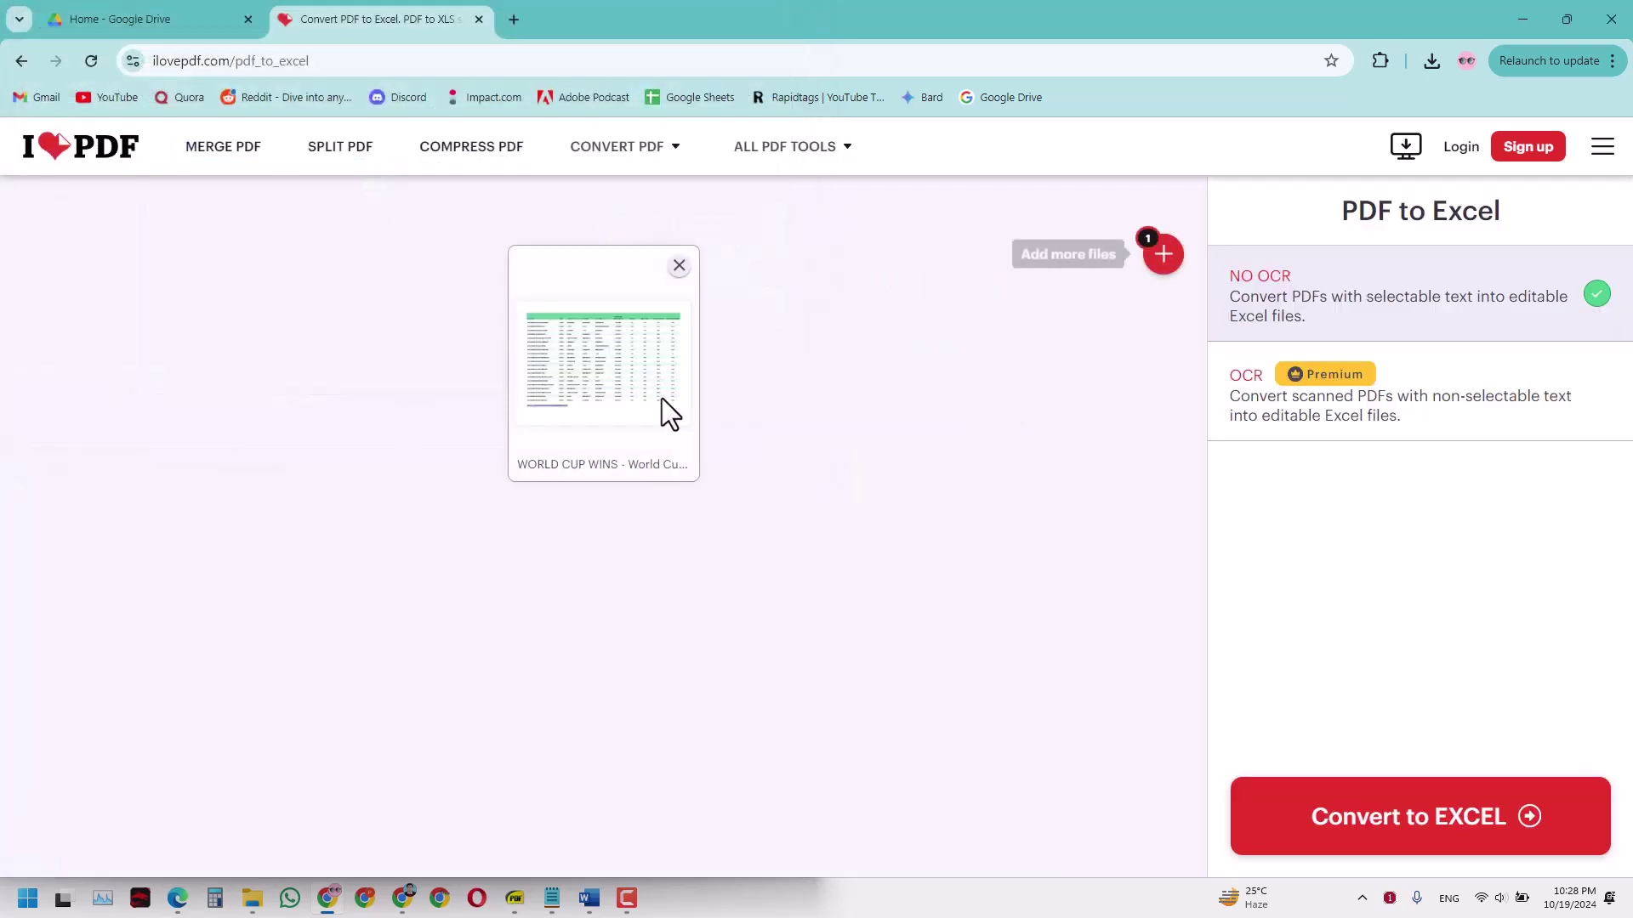
{"action": "mouse_move", "coordinate": [599, 342]}
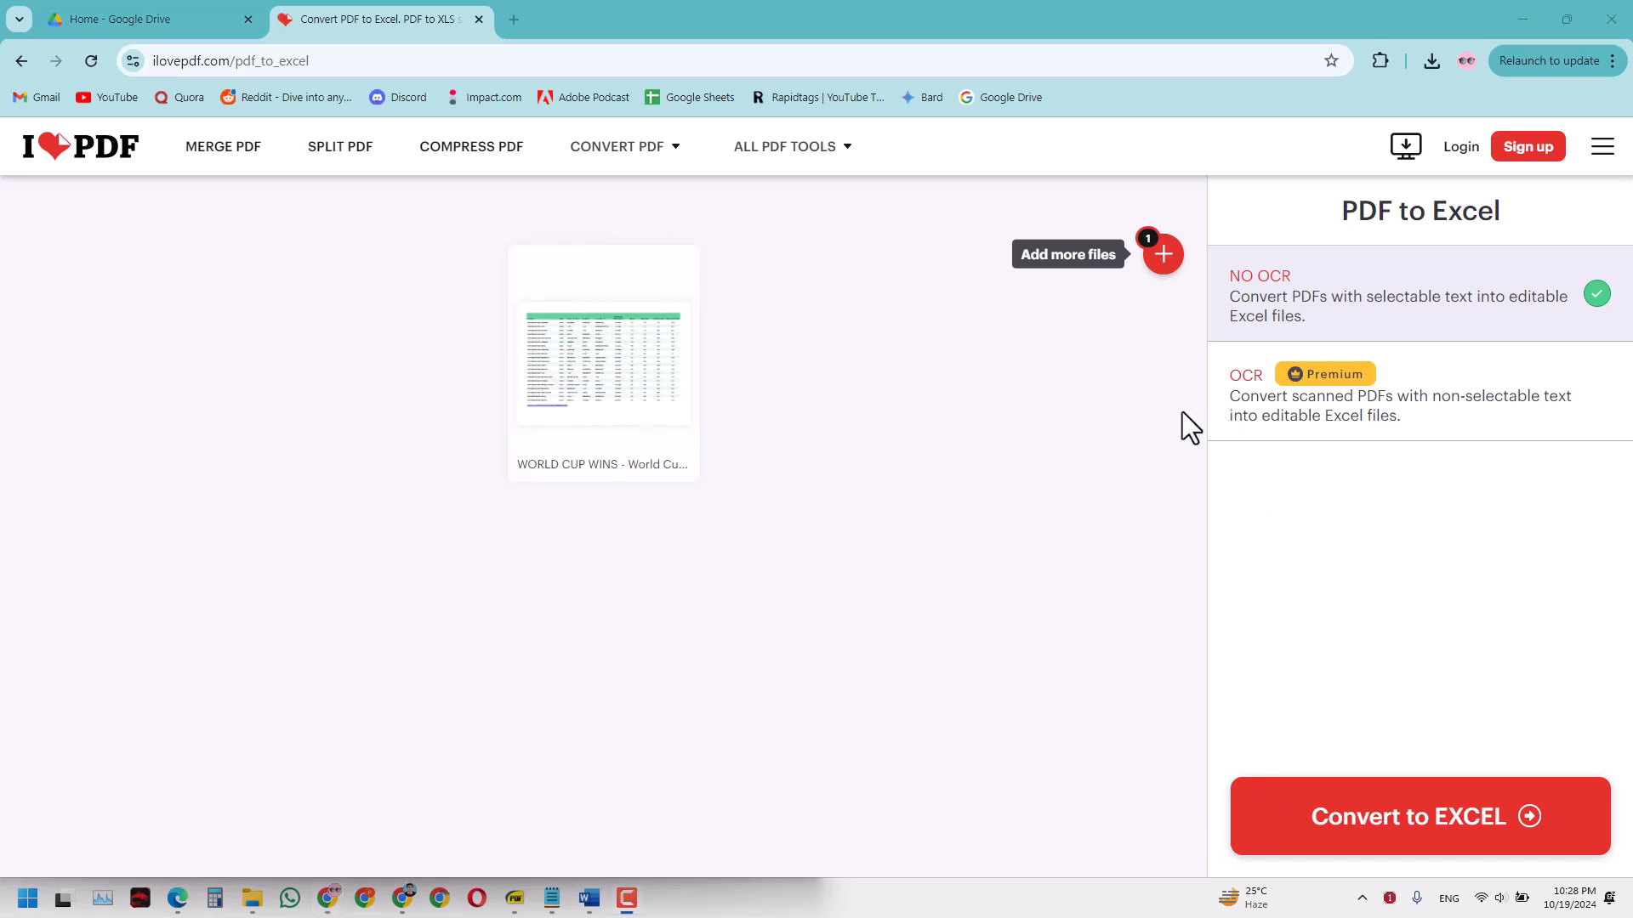
{"action": "mouse_move", "coordinate": [823, 468]}
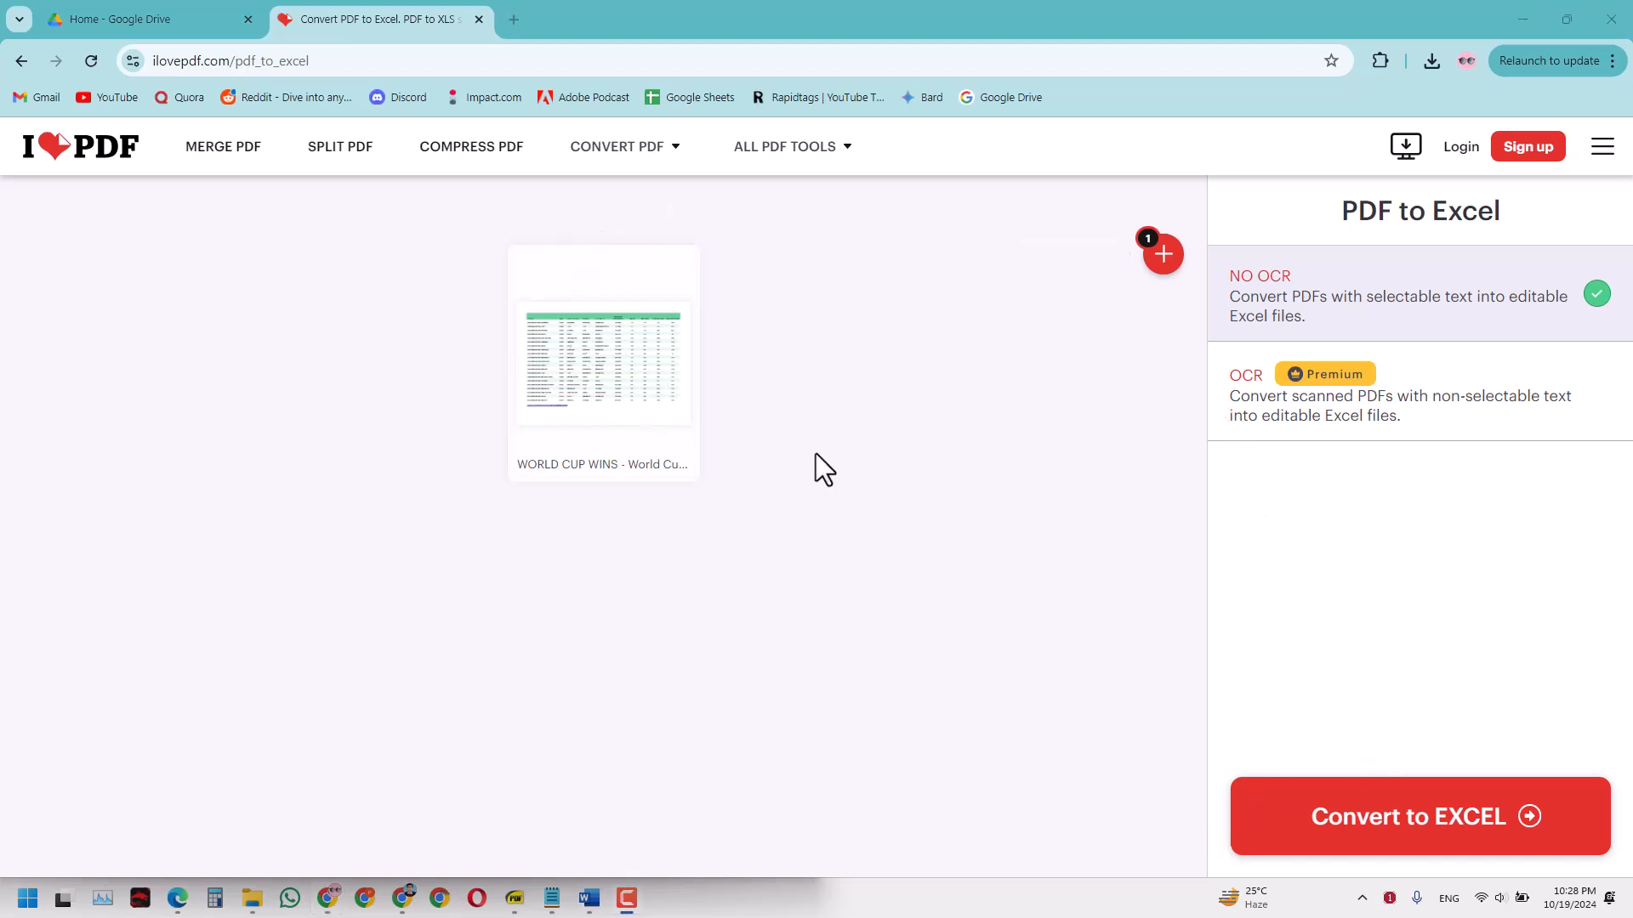
{"action": "mouse_move", "coordinate": [1468, 816]}
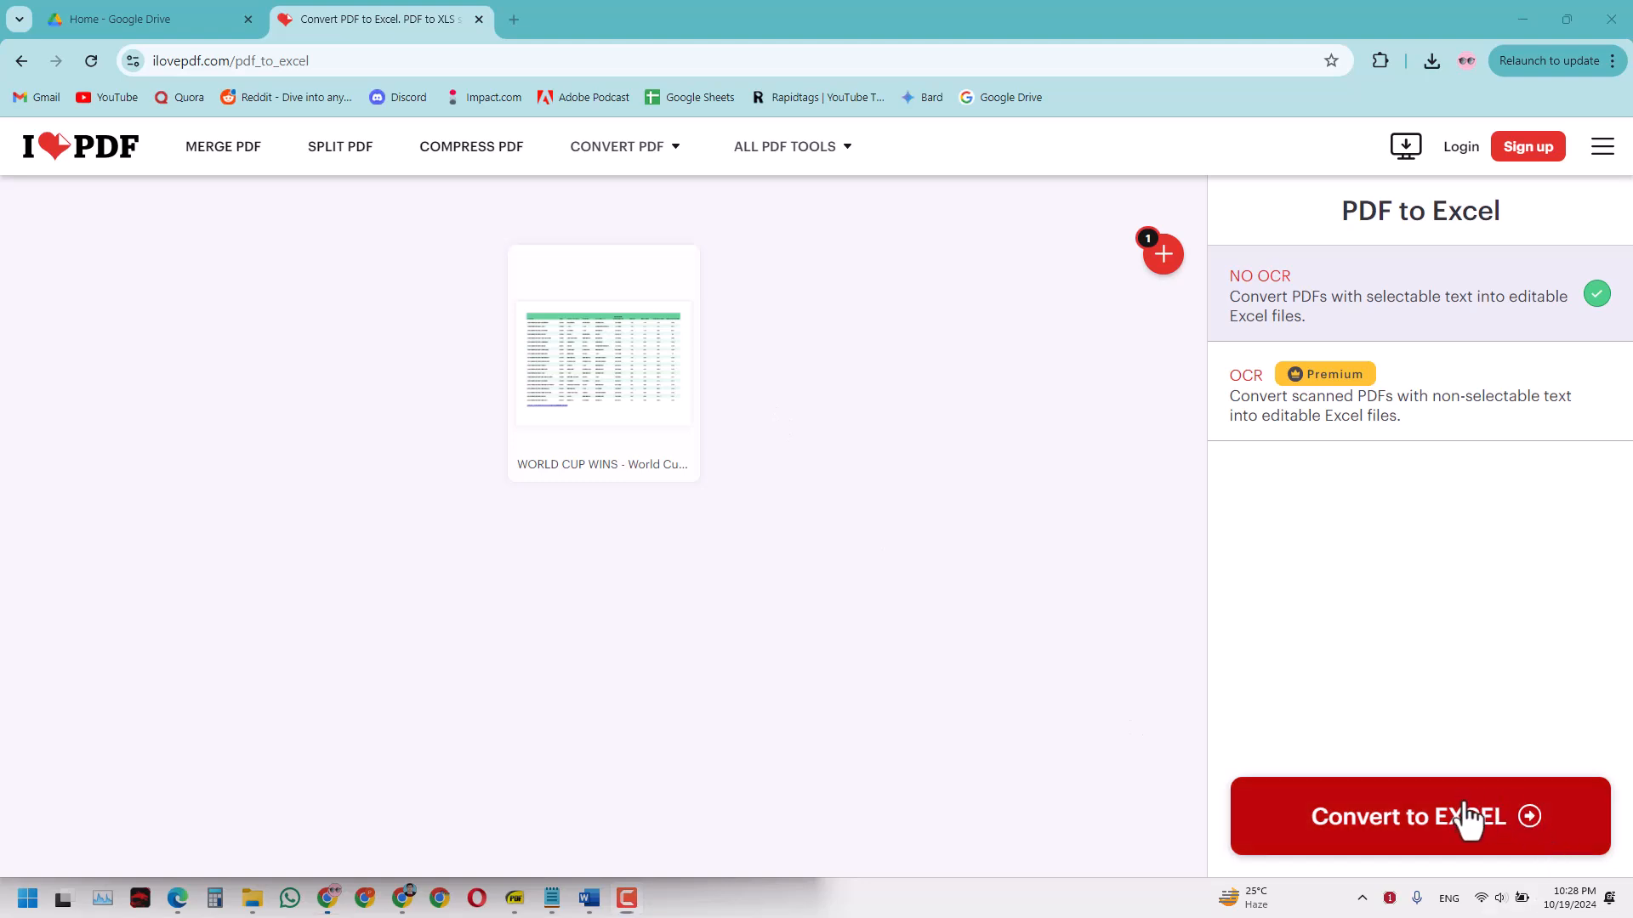
Convert the PDF to Excel, download WORLD CUP WINS - World Cup (1).xlsx and show it in its folder
{"action": "left_click", "coordinate": [1418, 816]}
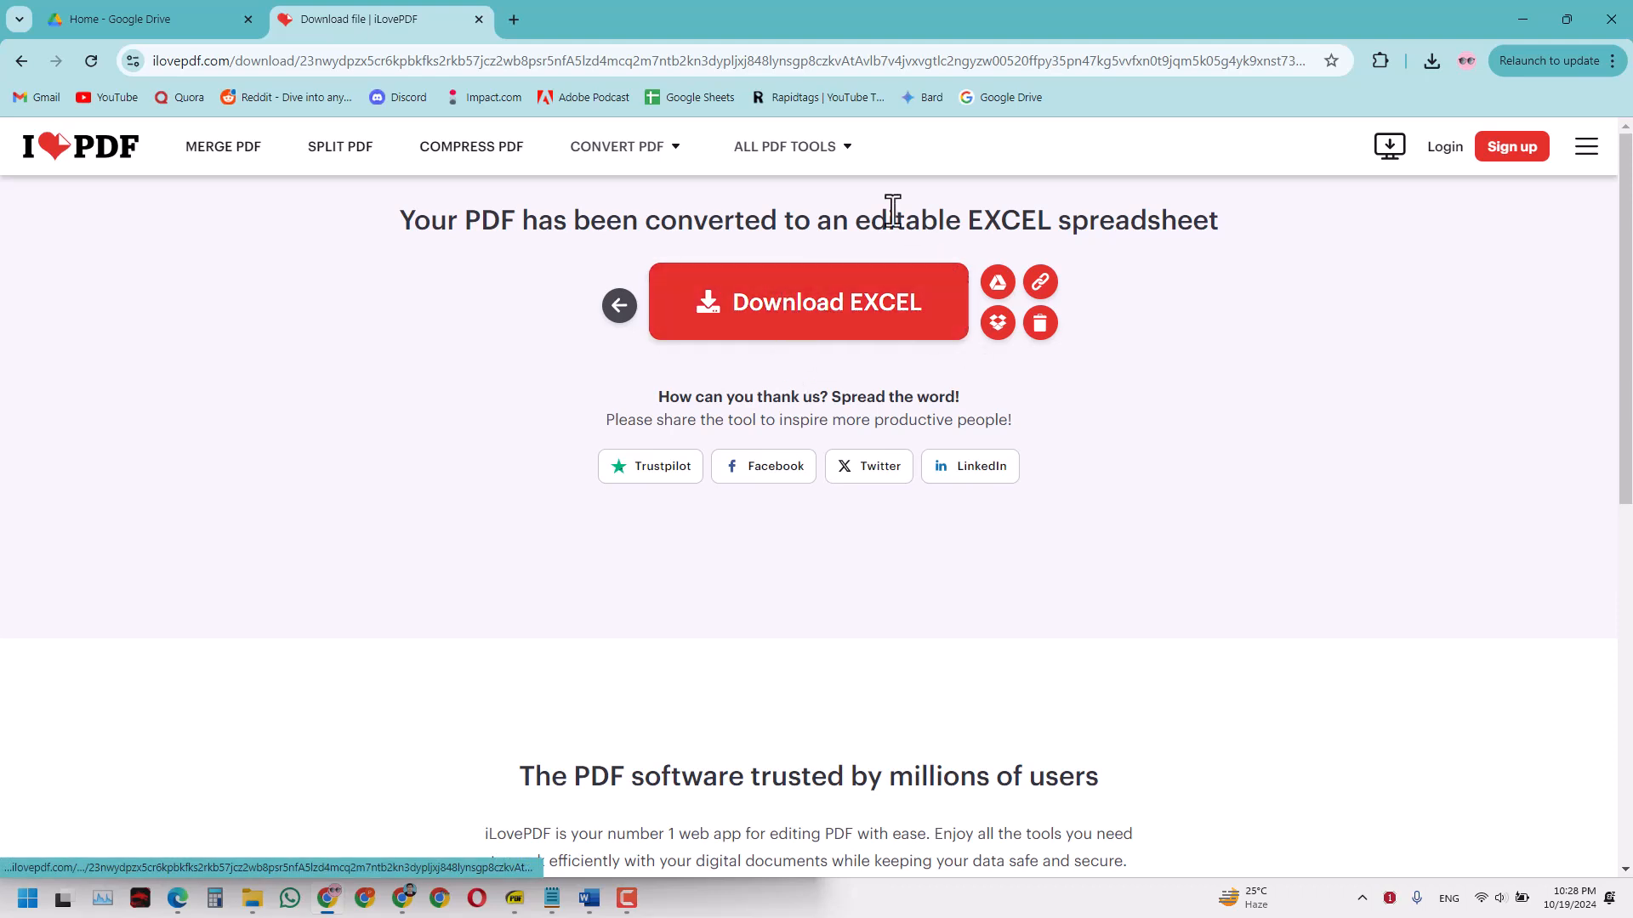
{"action": "mouse_move", "coordinate": [886, 252]}
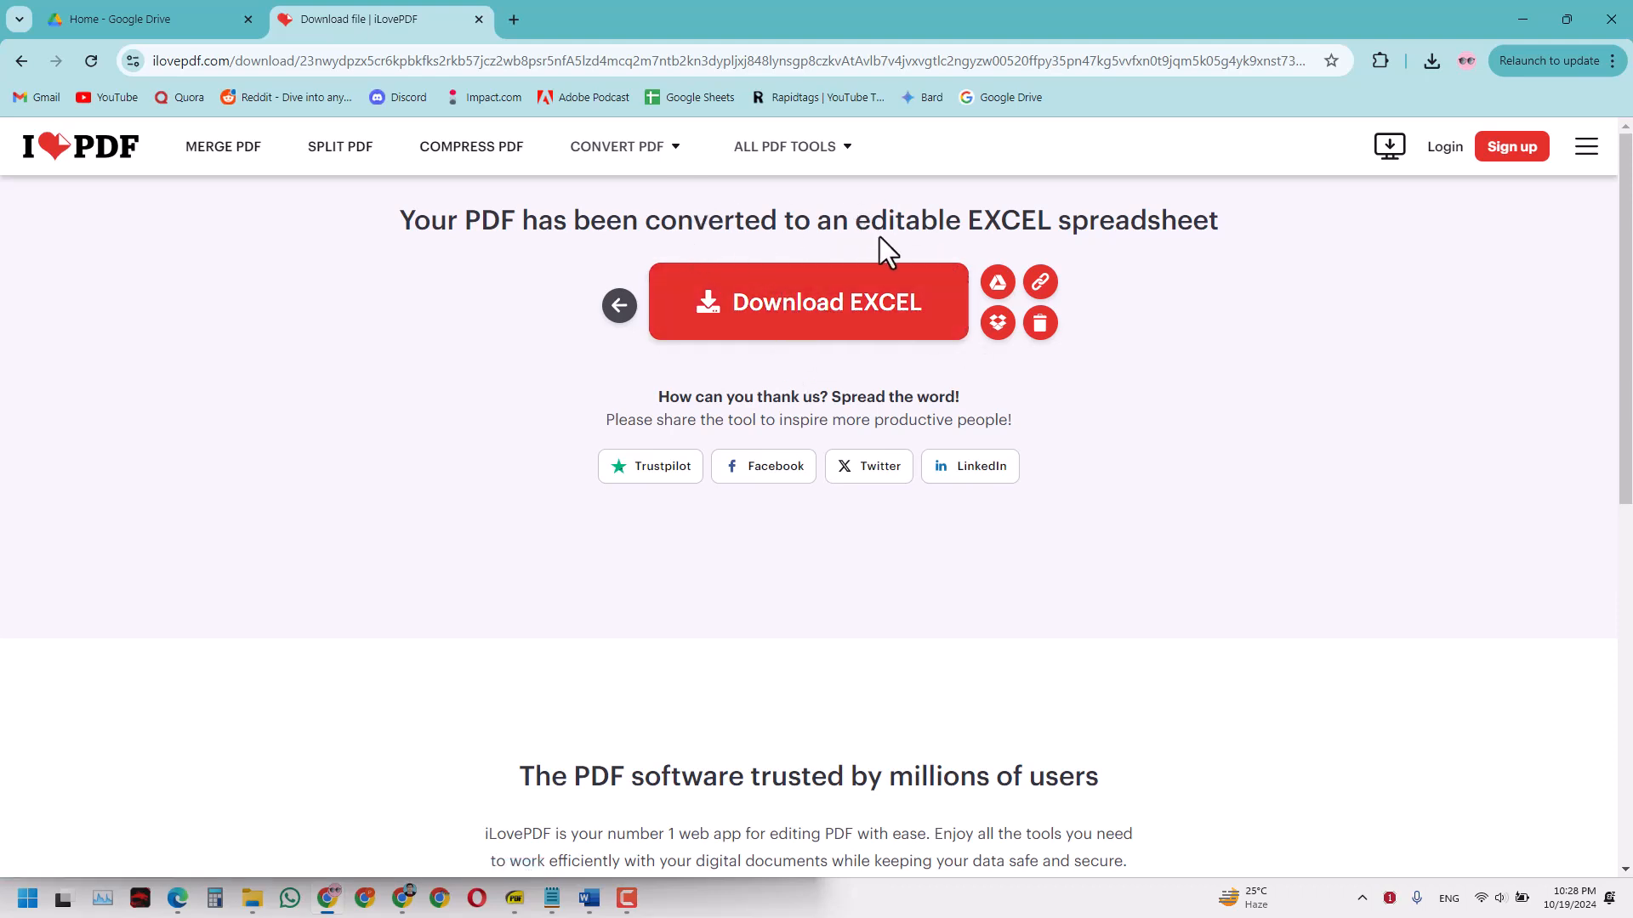
{"action": "left_click", "coordinate": [806, 302]}
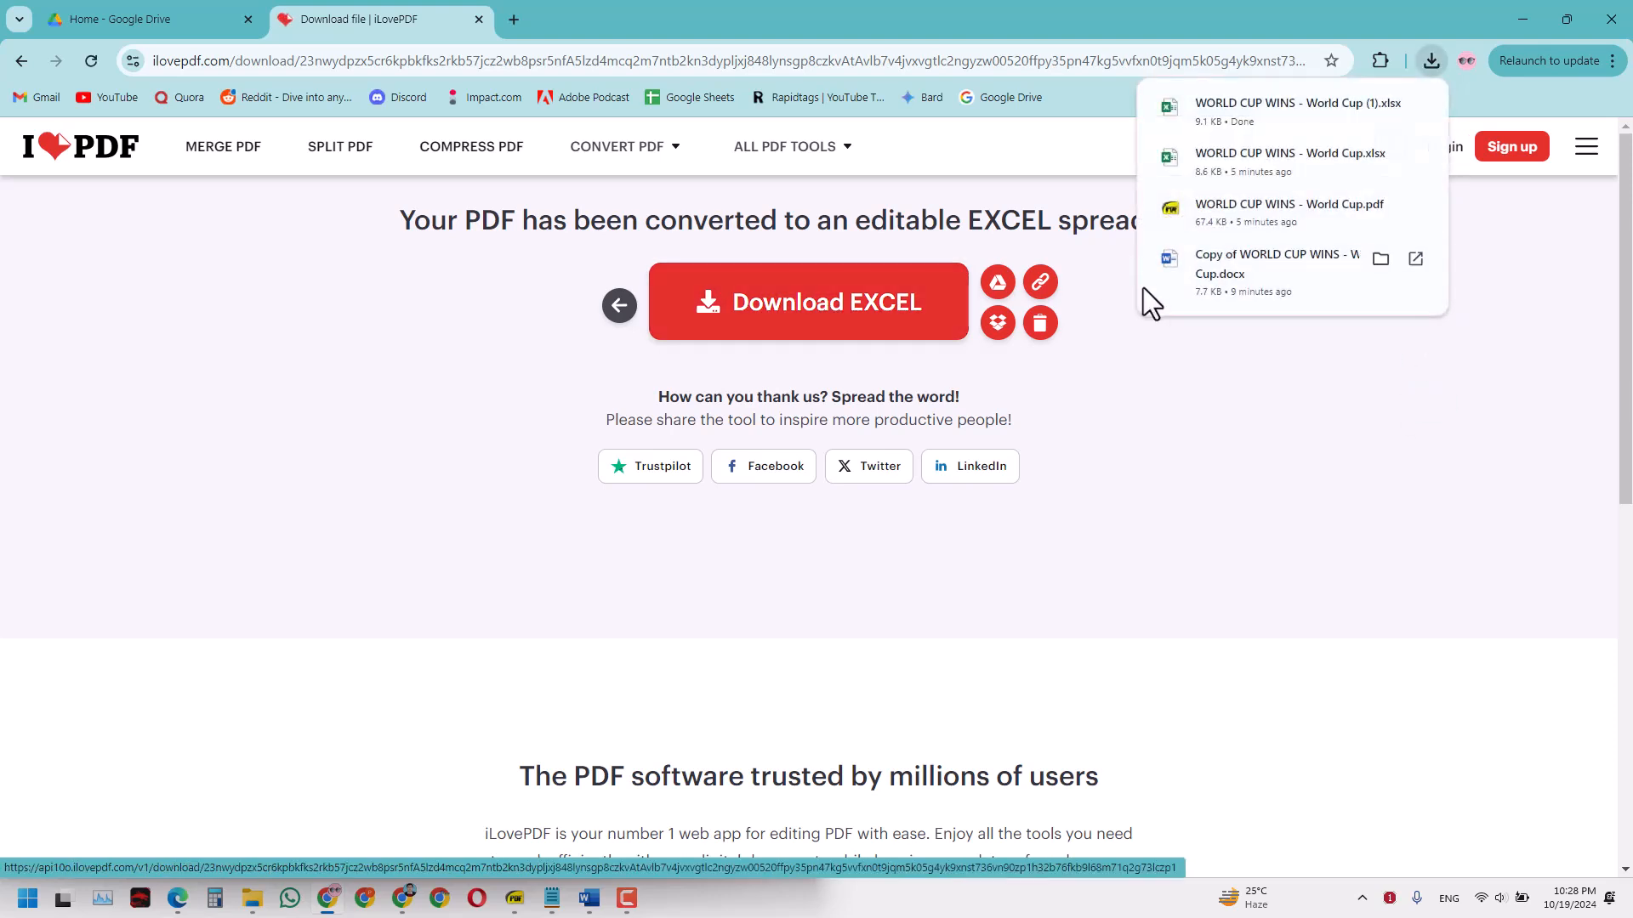
{"action": "mouse_move", "coordinate": [1260, 208]}
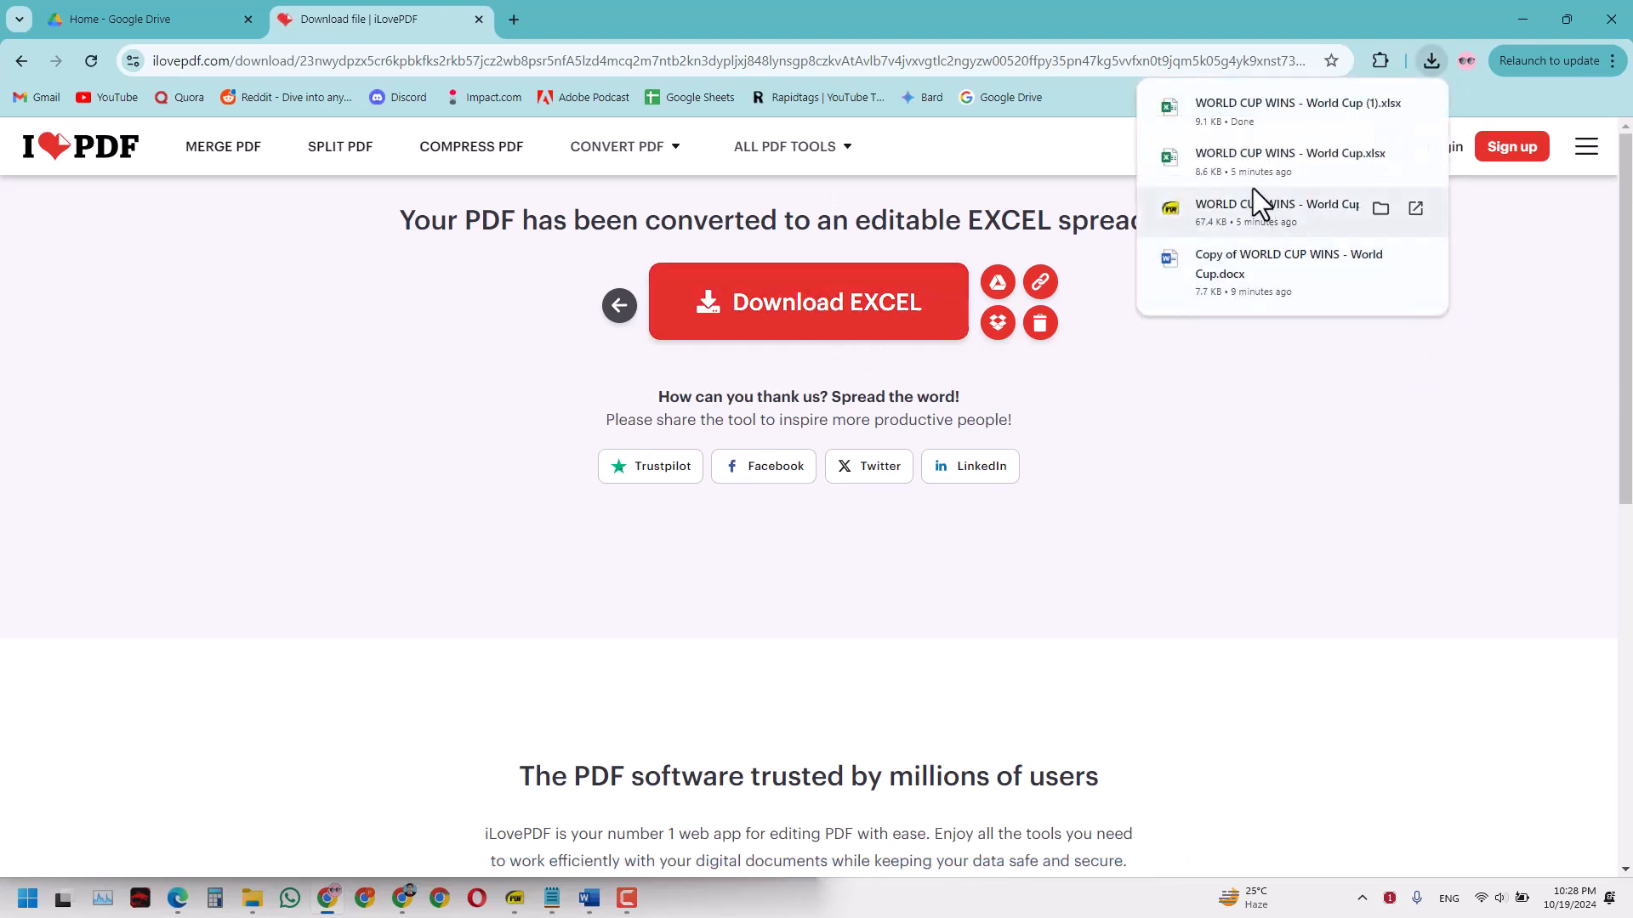
{"action": "mouse_move", "coordinate": [1380, 108]}
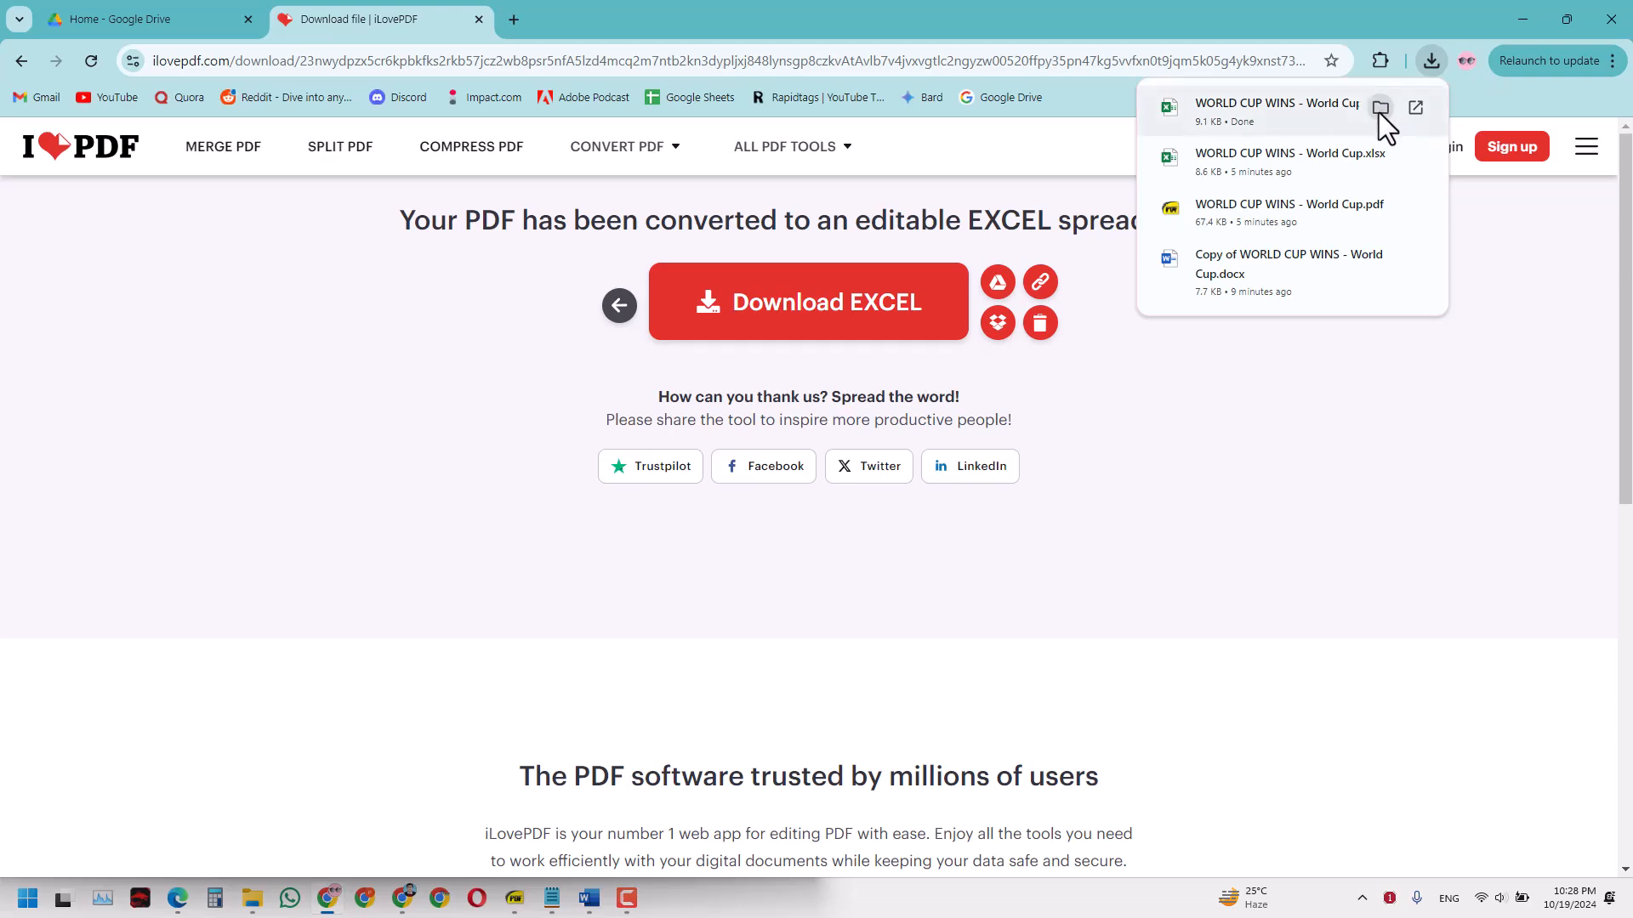
{"action": "left_click", "coordinate": [1381, 107]}
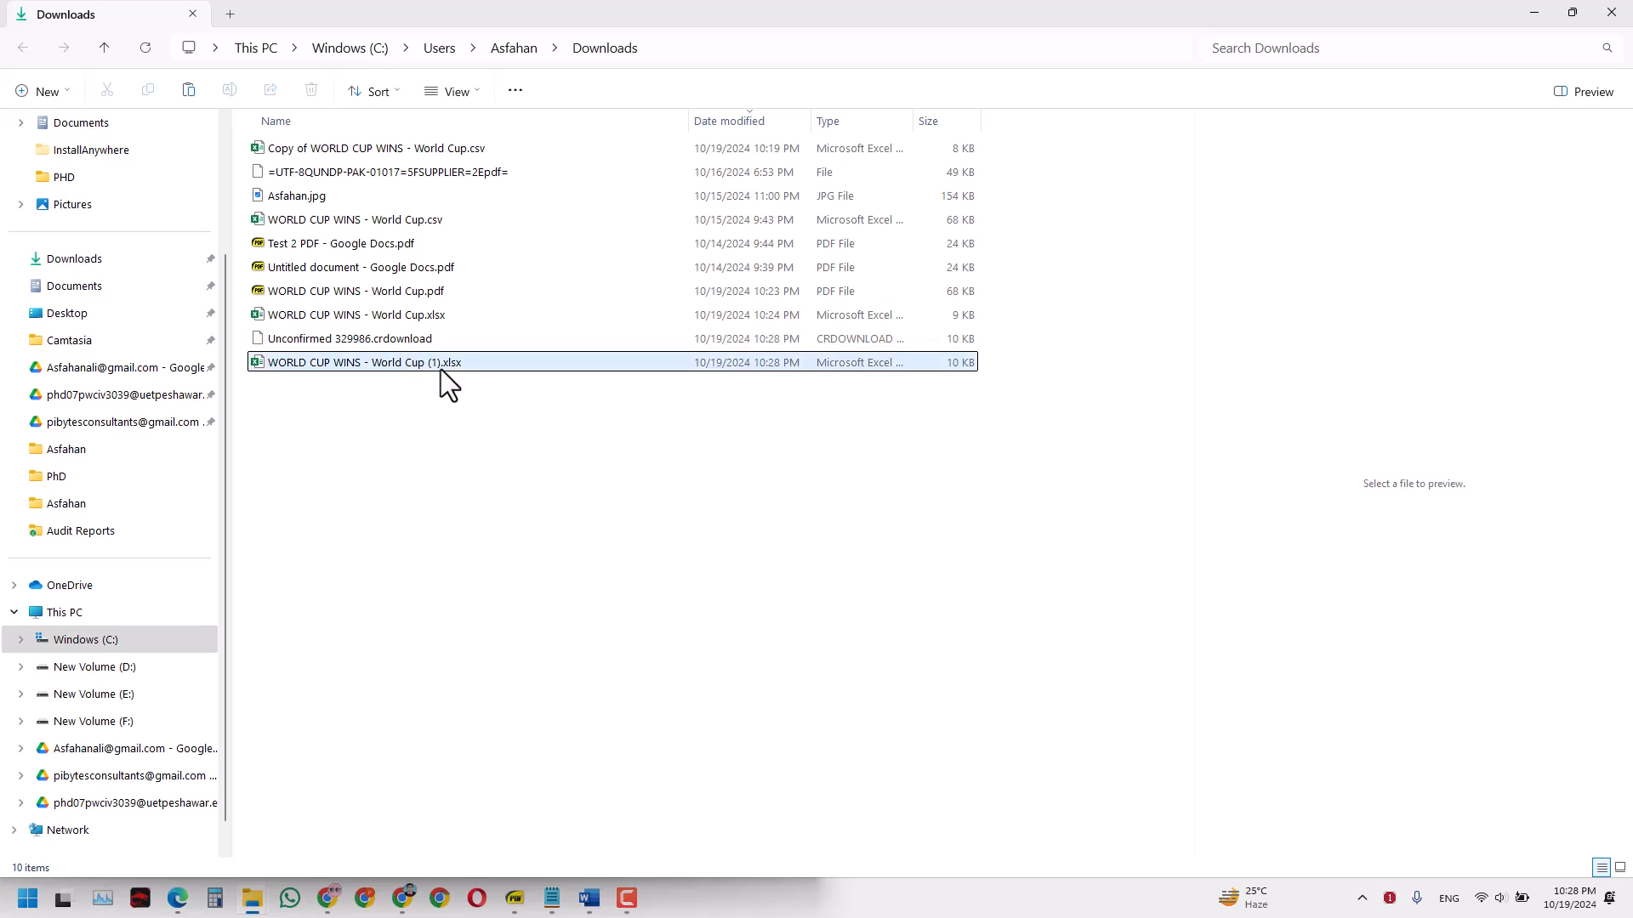
{"action": "mouse_move", "coordinate": [445, 374]}
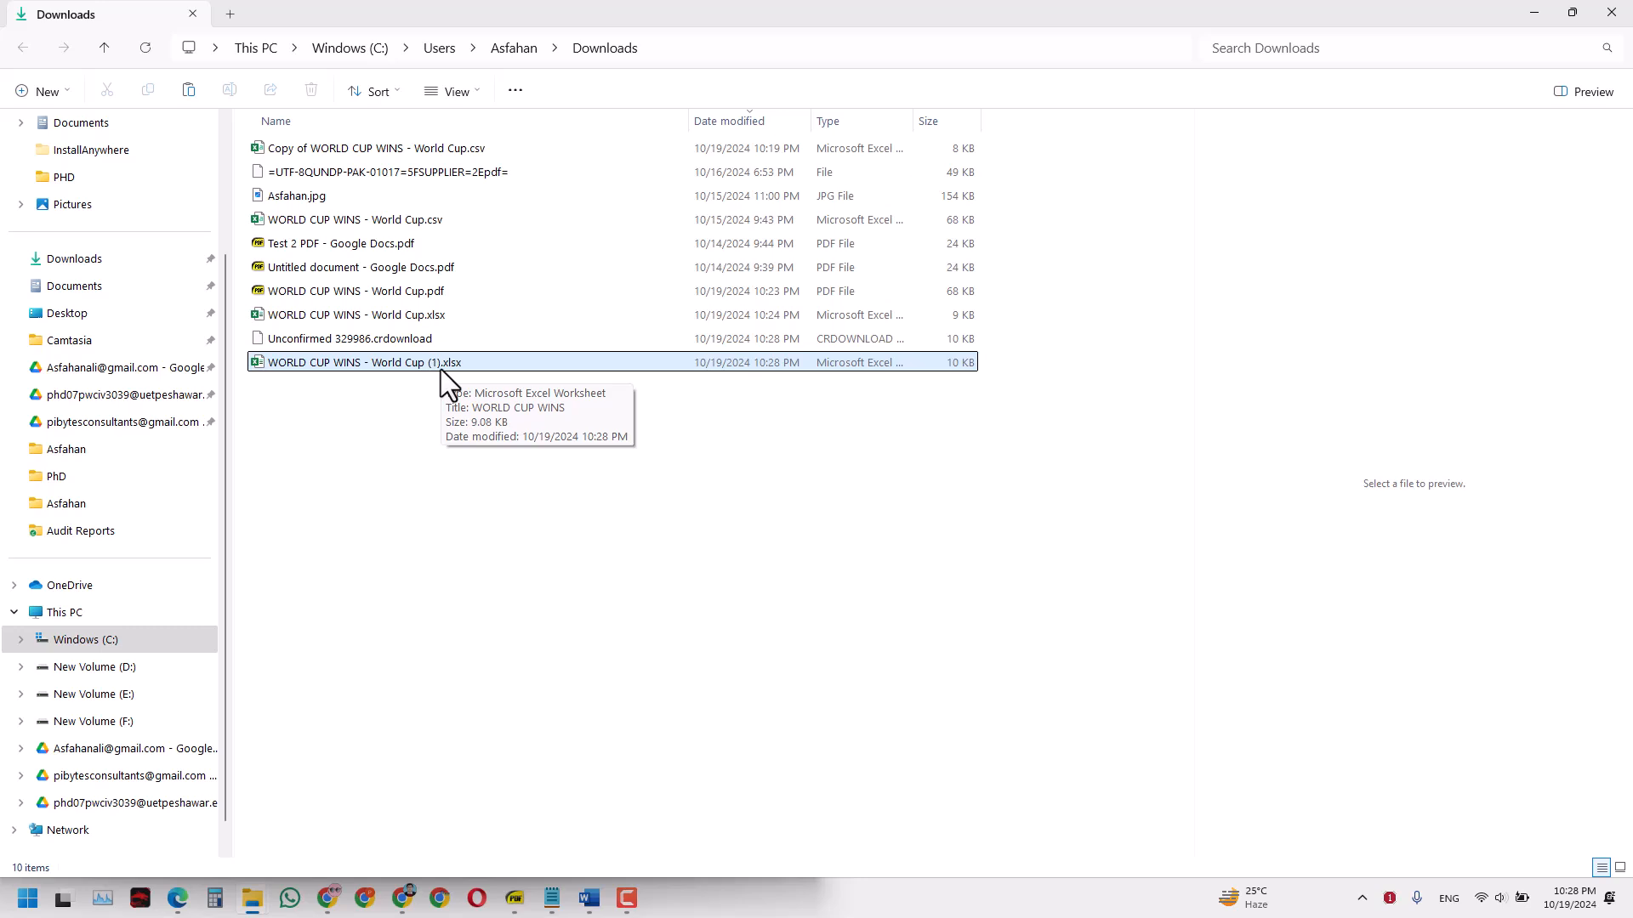
{"action": "mouse_move", "coordinate": [1001, 15]}
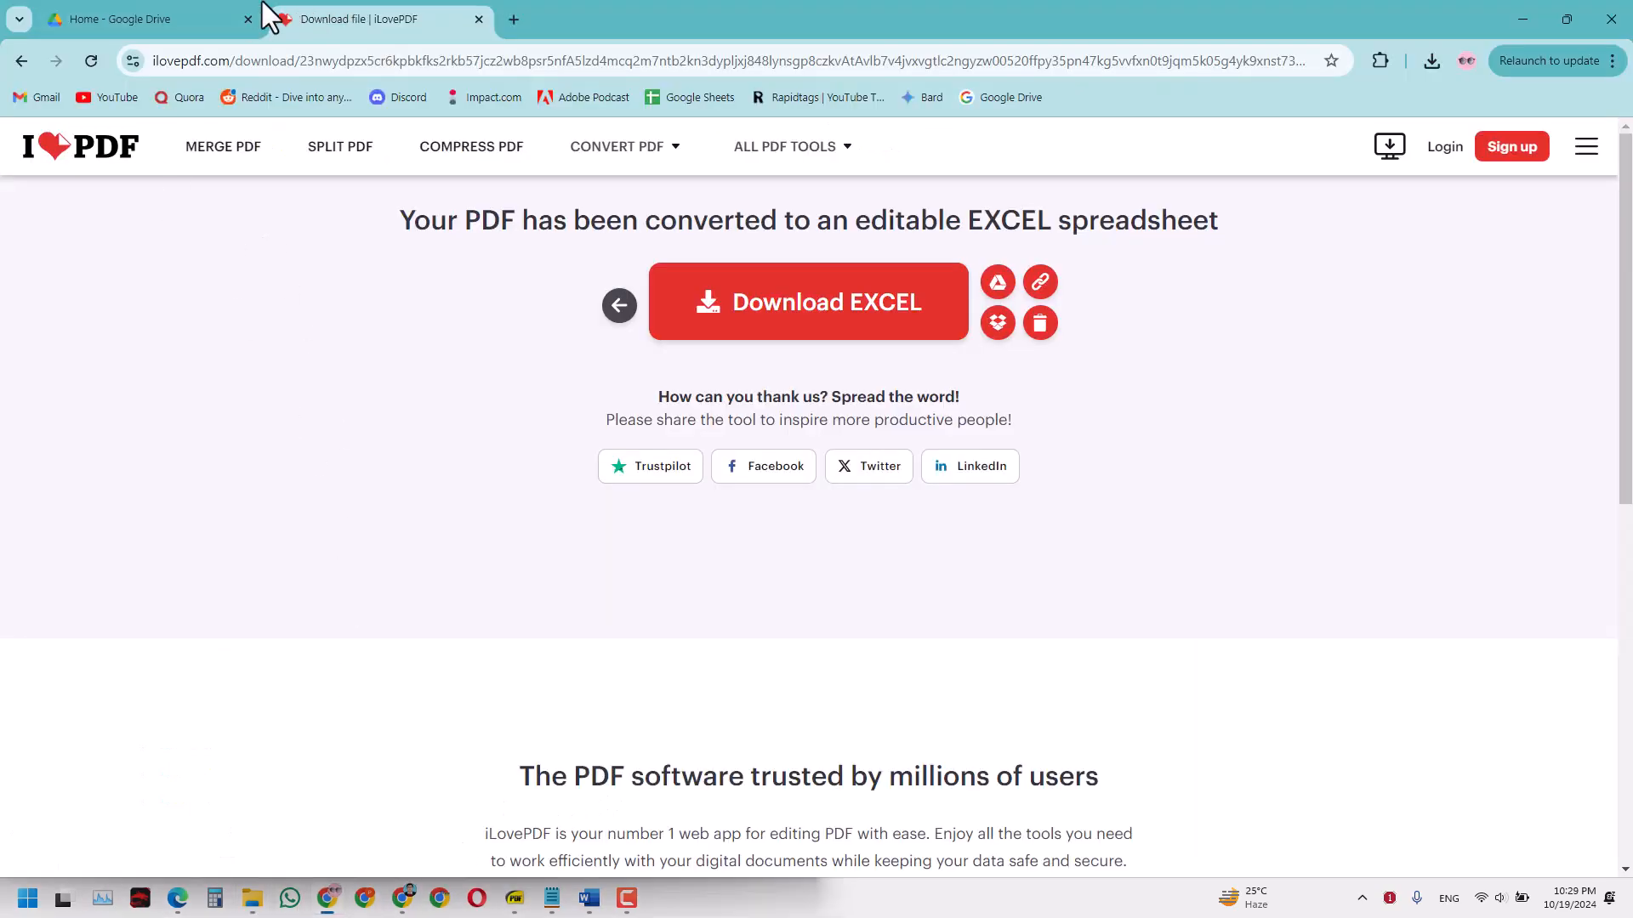
Upload WORLD CUP WINS - World Cup (1).xlsx to Google Drive and select it in Suggested files
{"action": "left_click", "coordinate": [137, 19]}
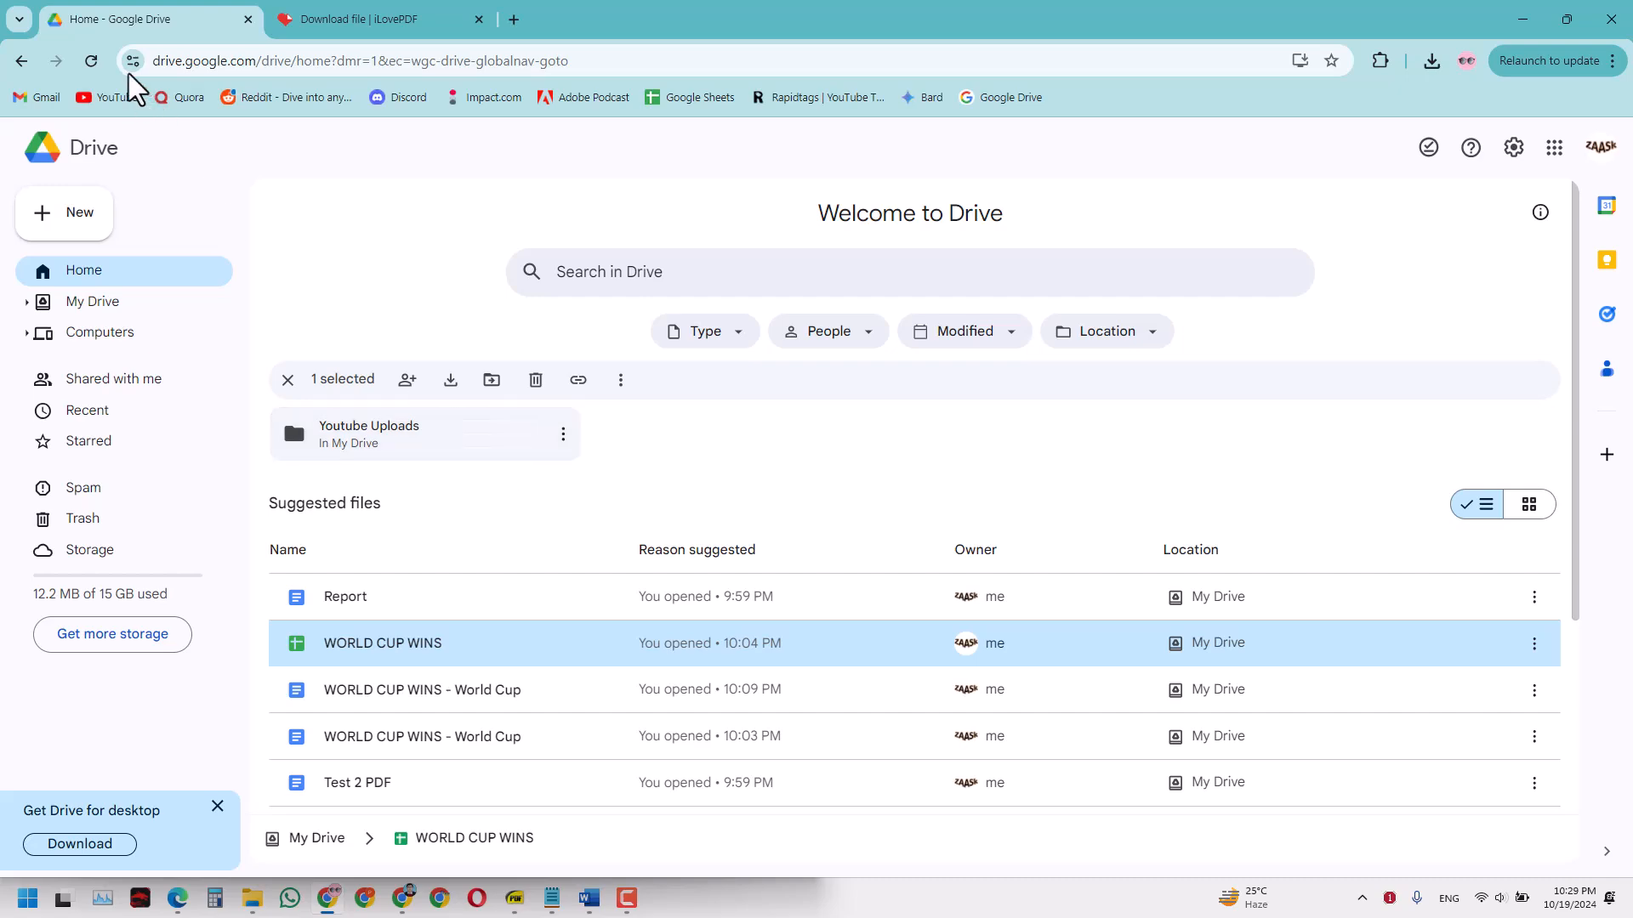
{"action": "mouse_move", "coordinate": [251, 898]}
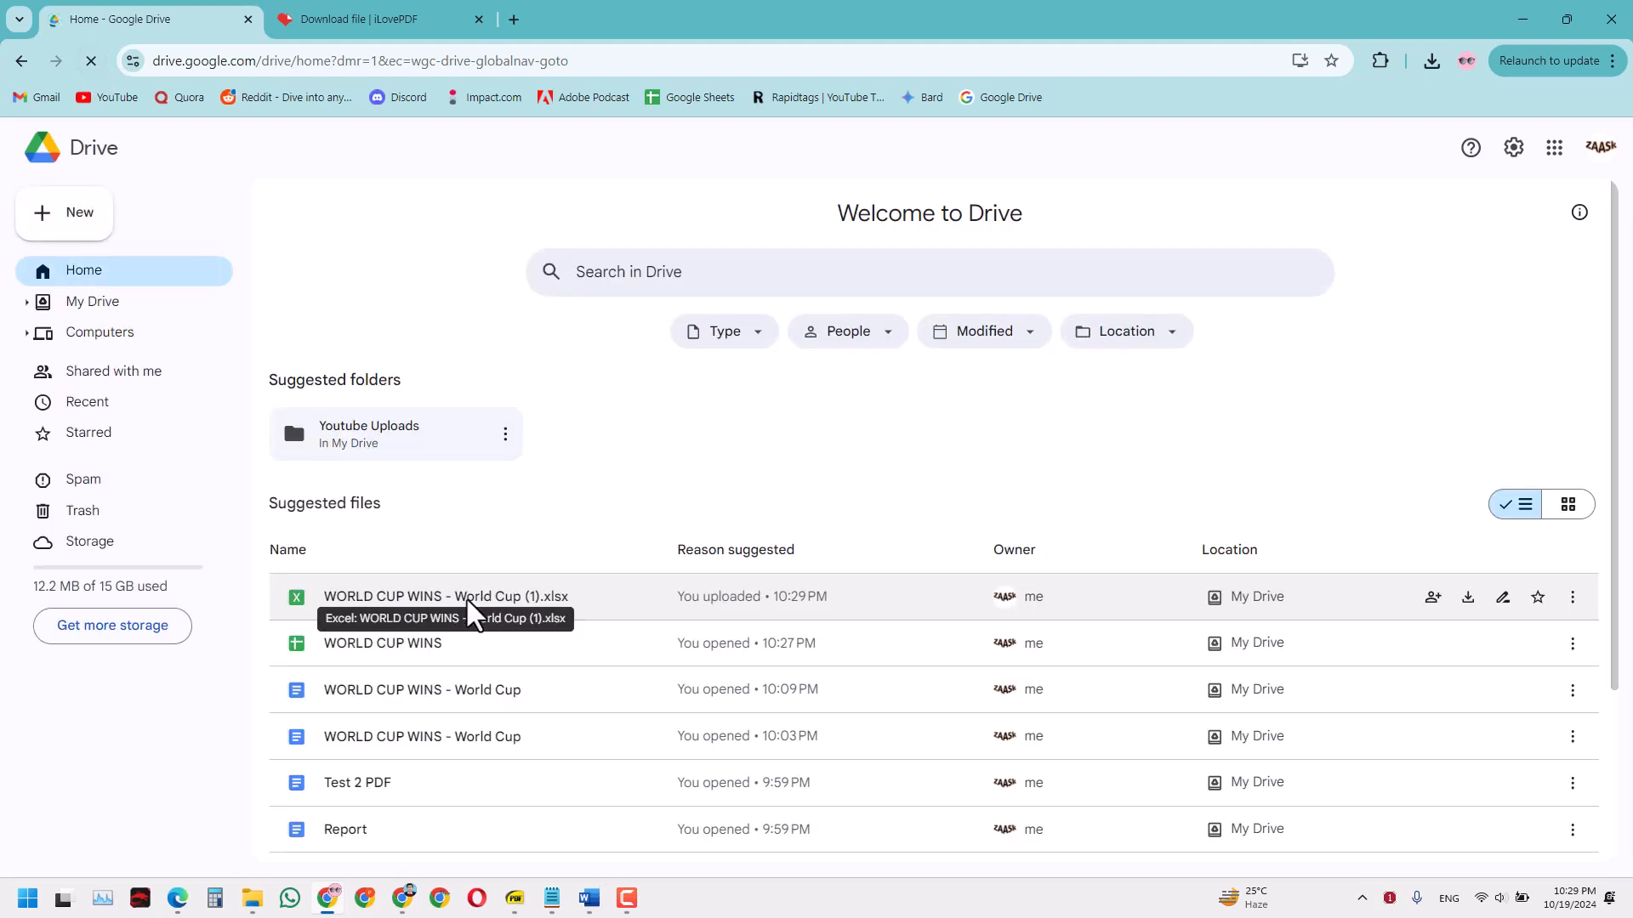
{"action": "left_click", "coordinate": [444, 595]}
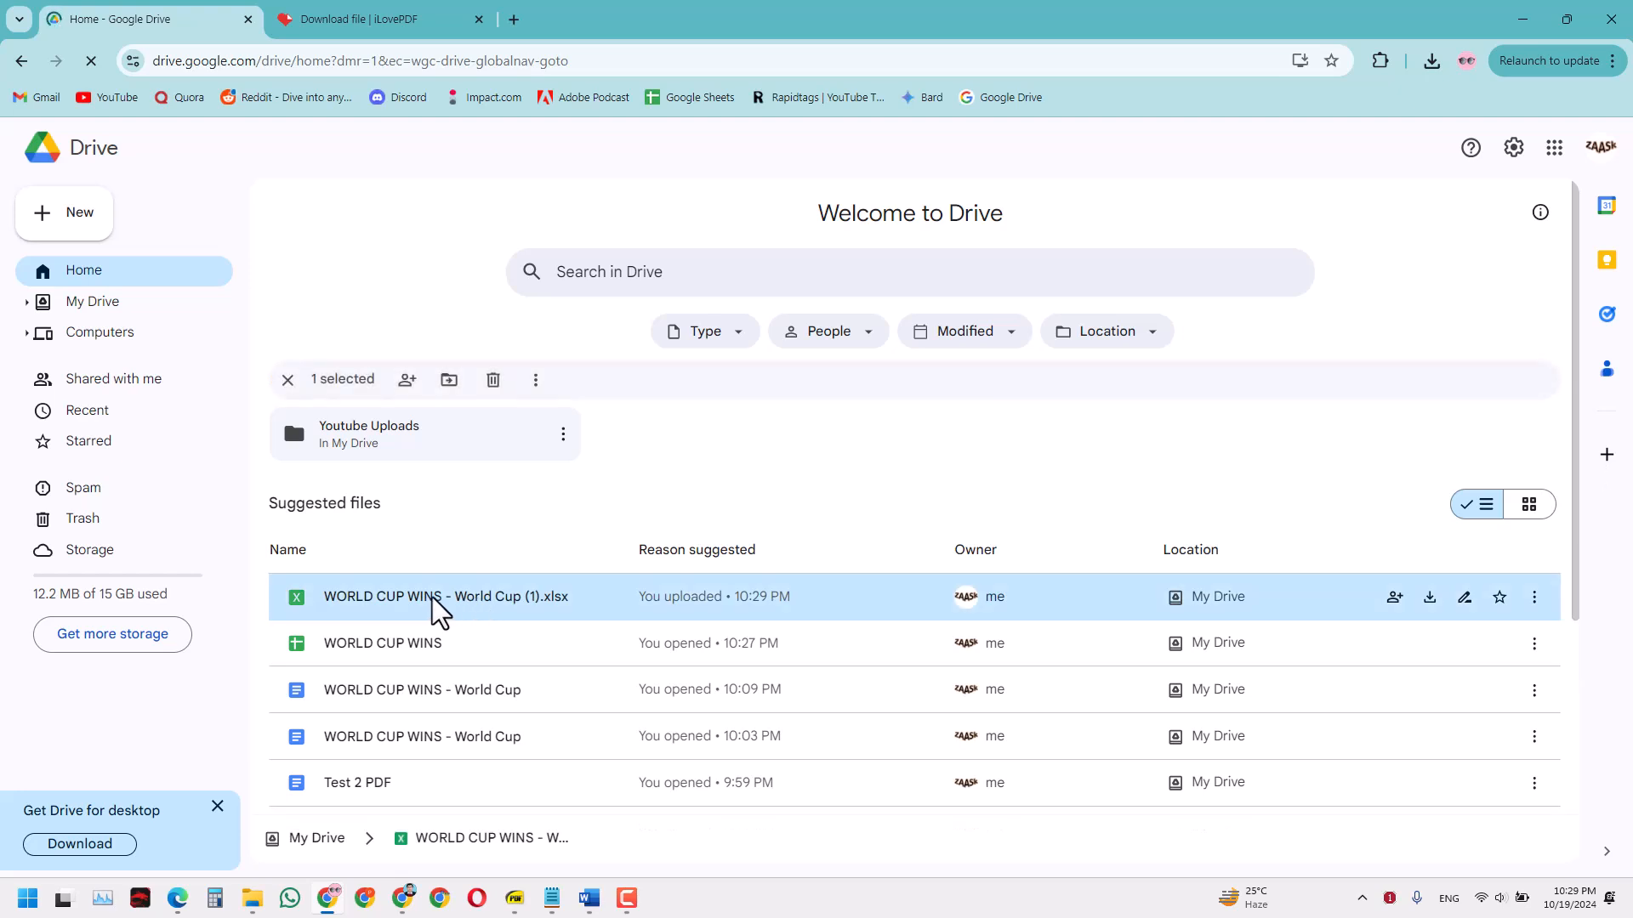
Open the uploaded xlsx workbook in Google Sheets
{"action": "double_click", "coordinate": [444, 597]}
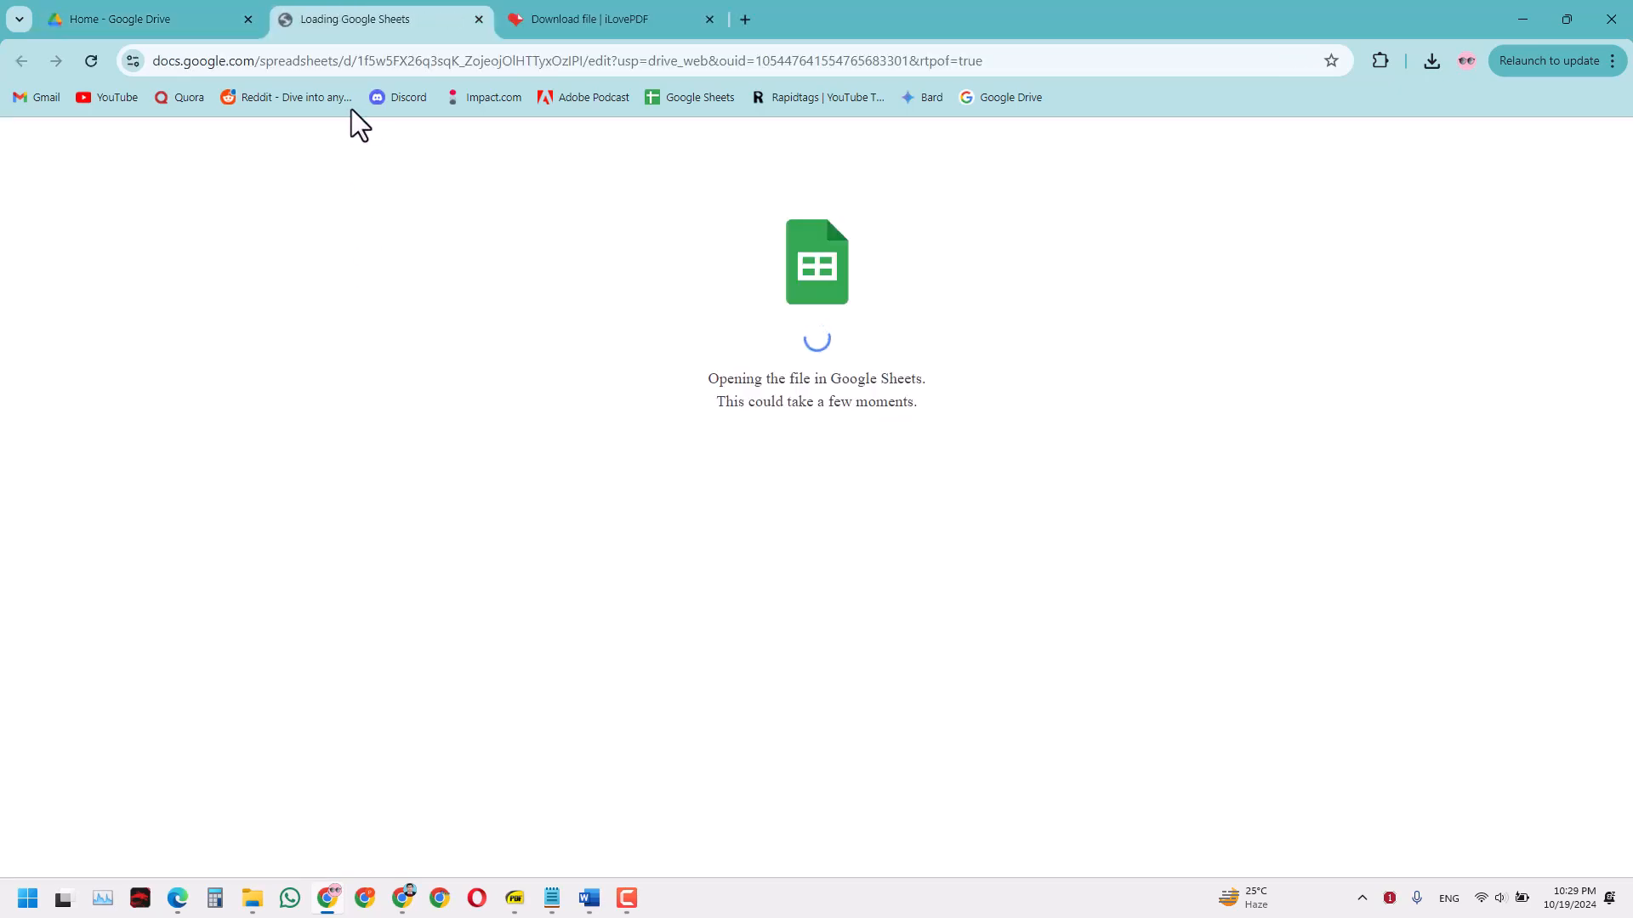
{"action": "mouse_move", "coordinate": [393, 335]}
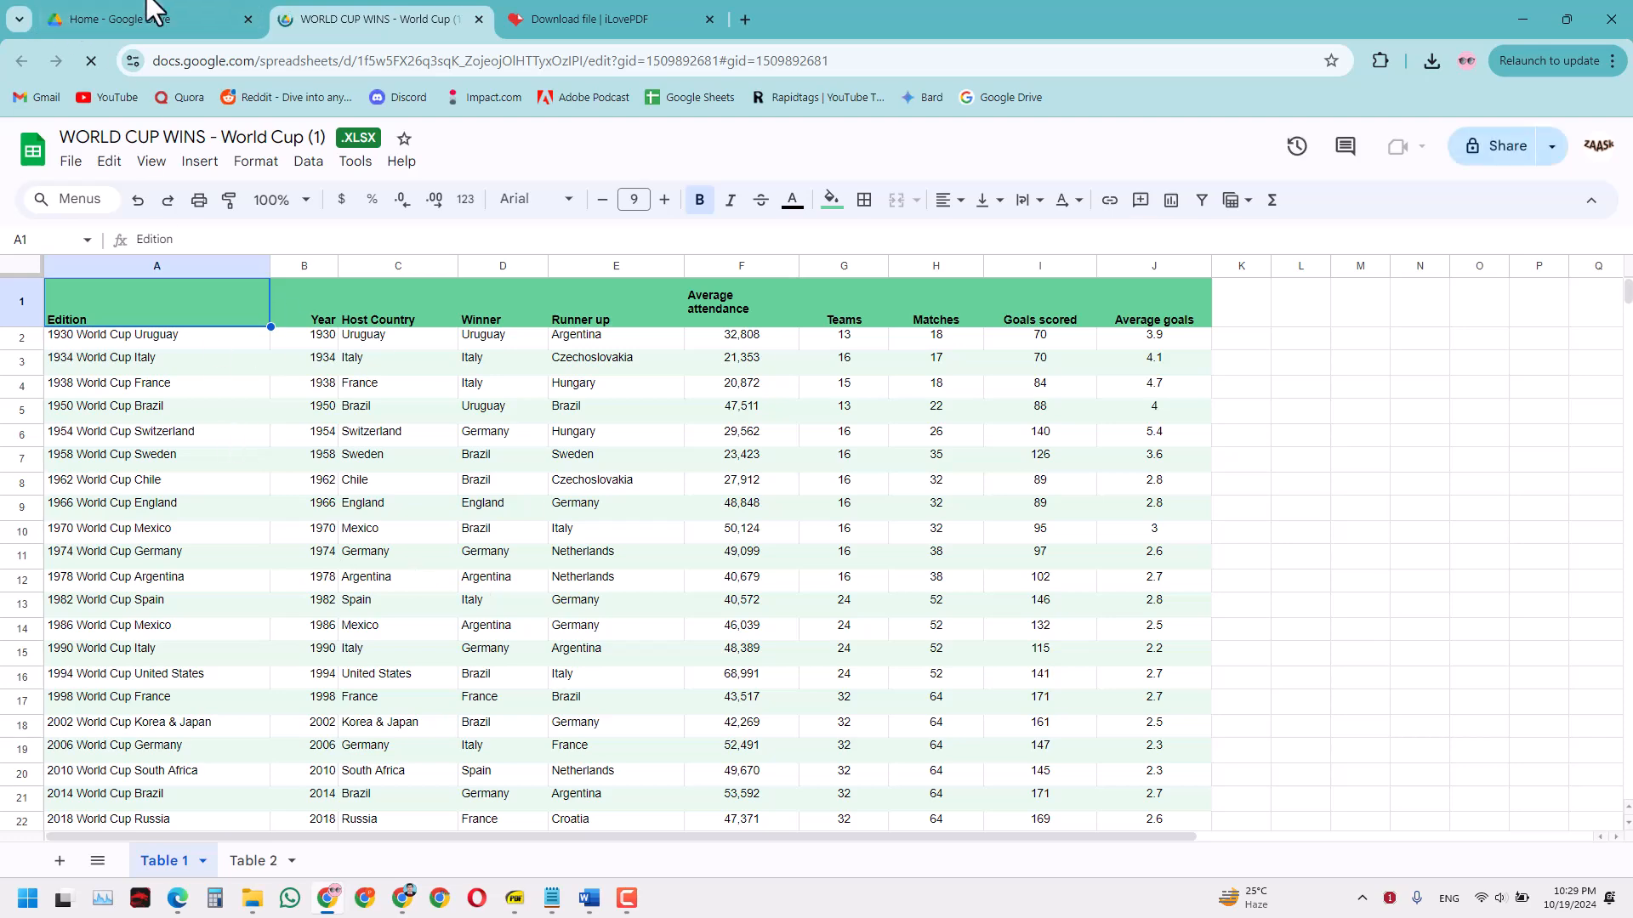
{"action": "left_click", "coordinate": [147, 19]}
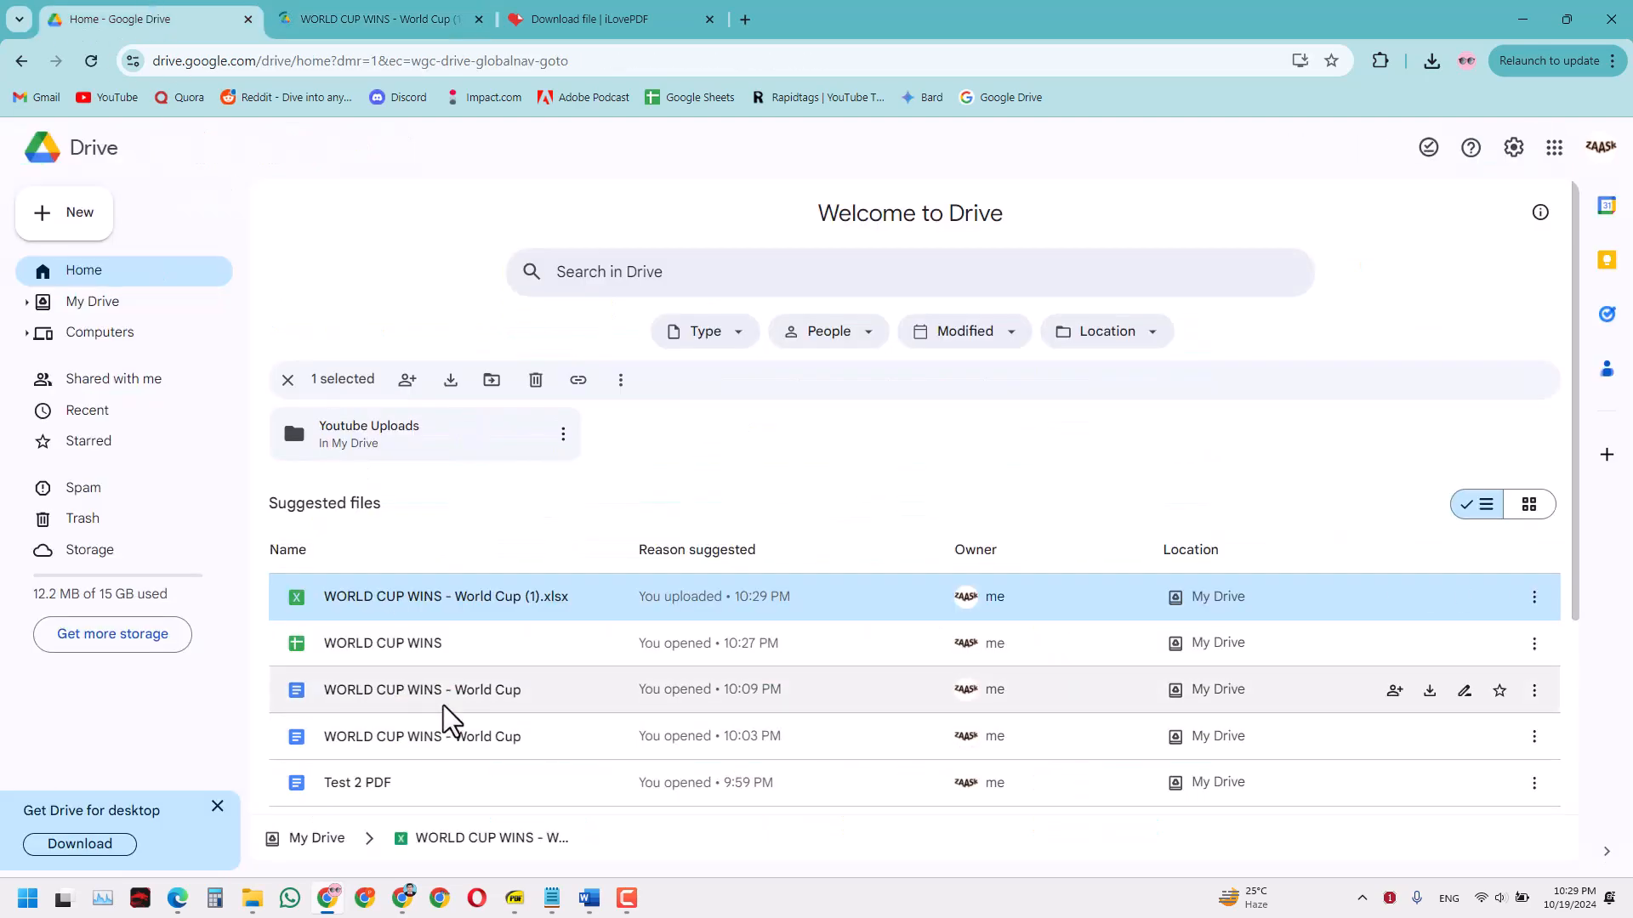
{"action": "double_click", "coordinate": [444, 595]}
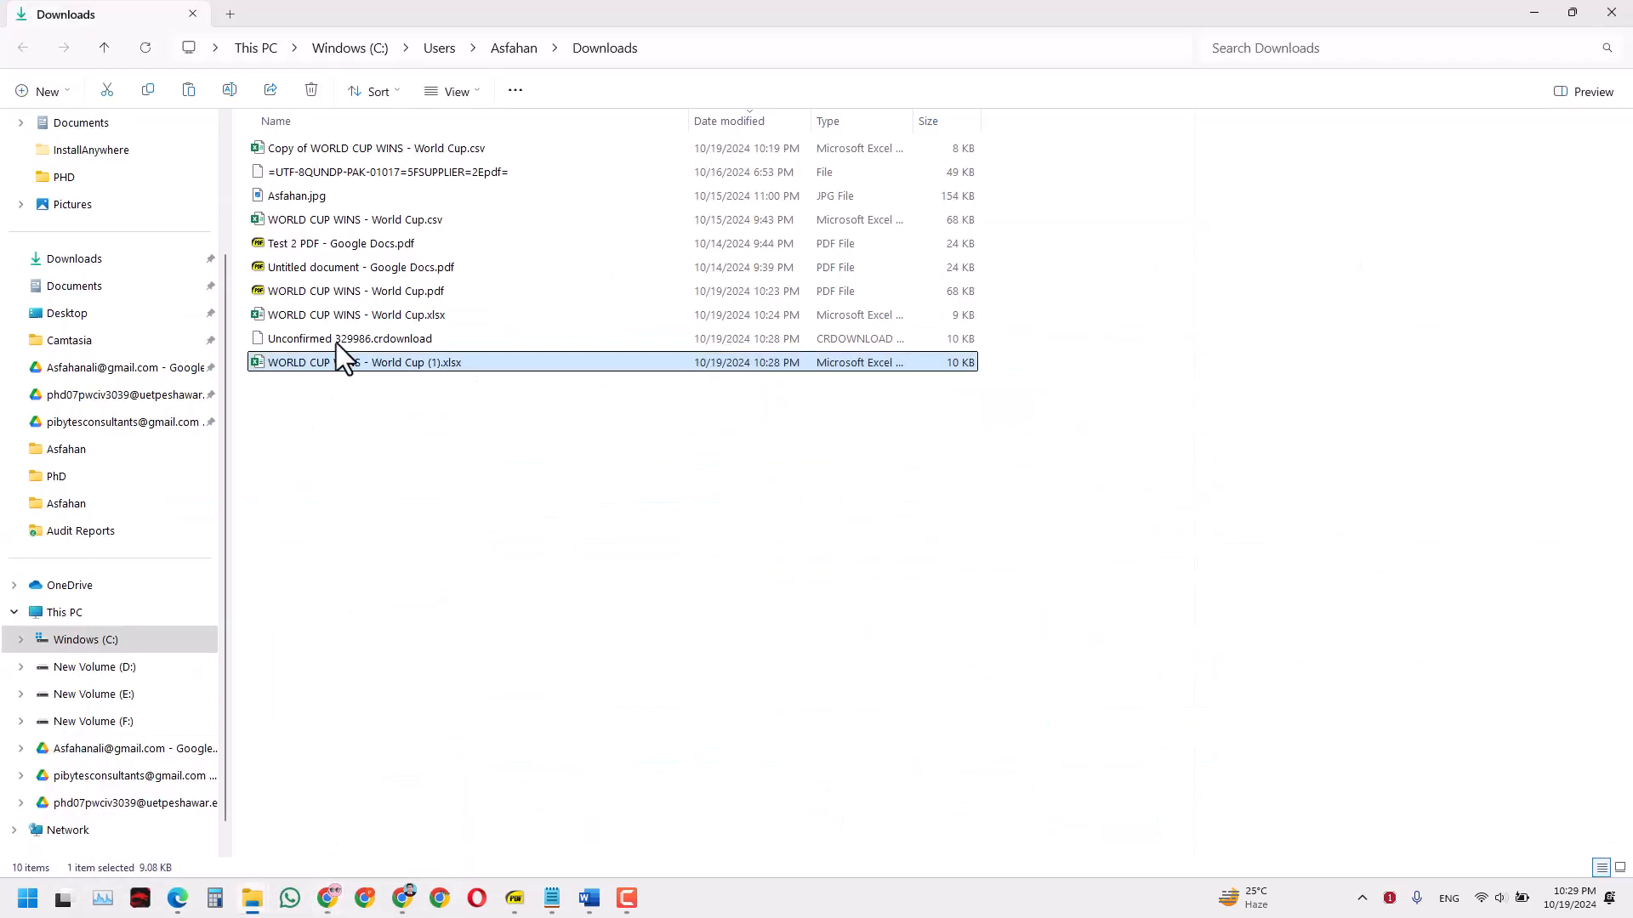
{"action": "left_click", "coordinate": [354, 291]}
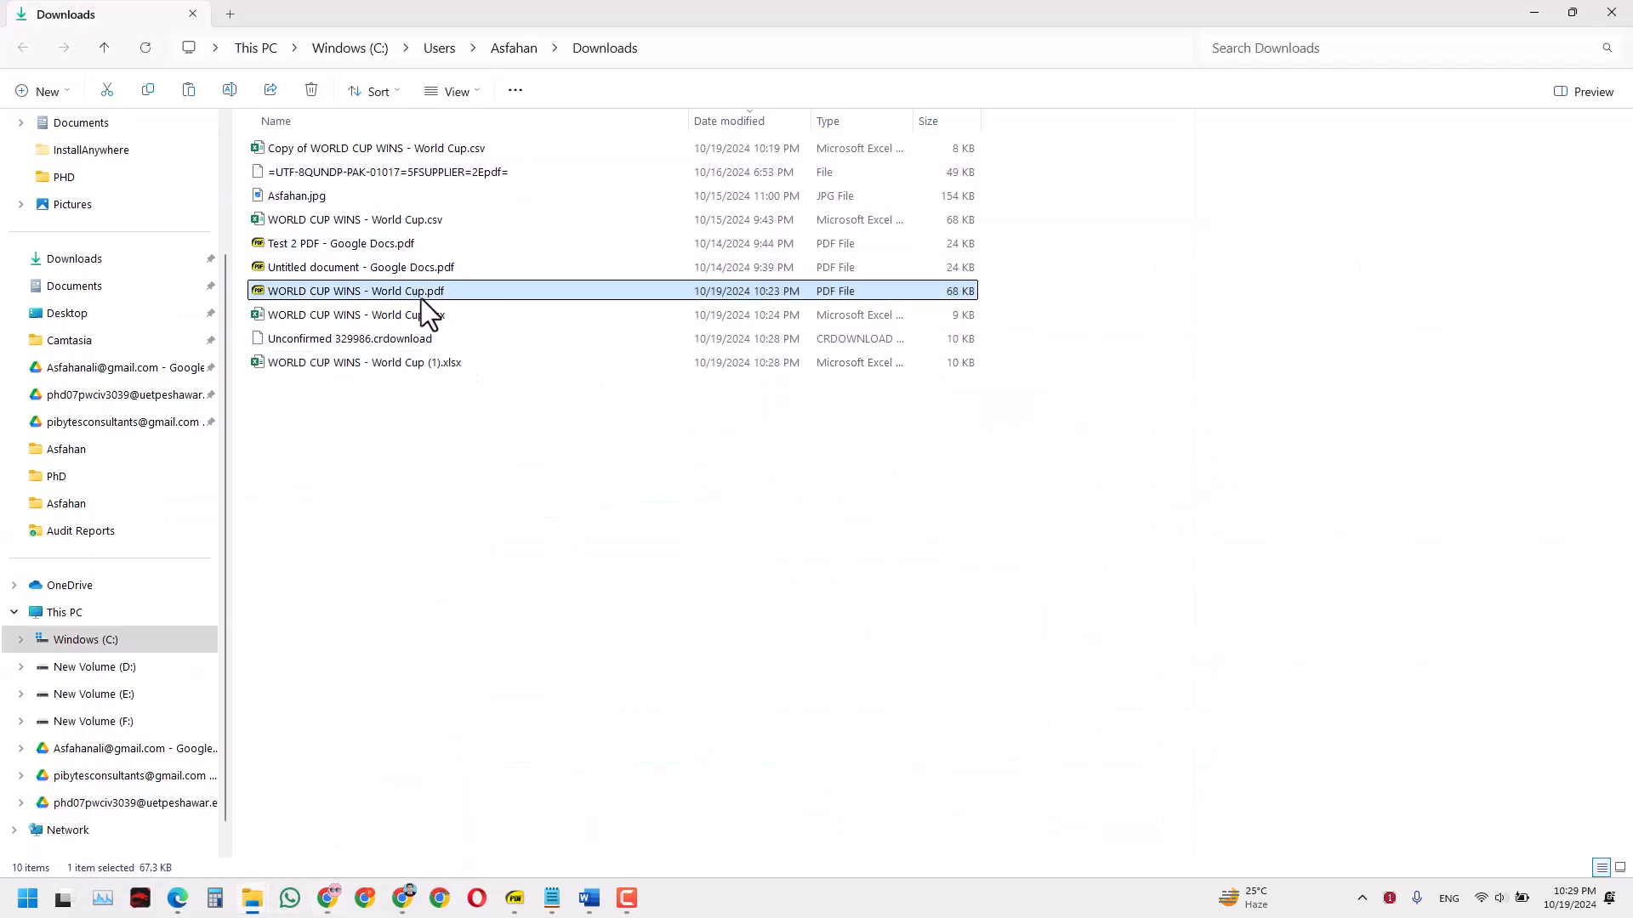
{"action": "double_click", "coordinate": [354, 291]}
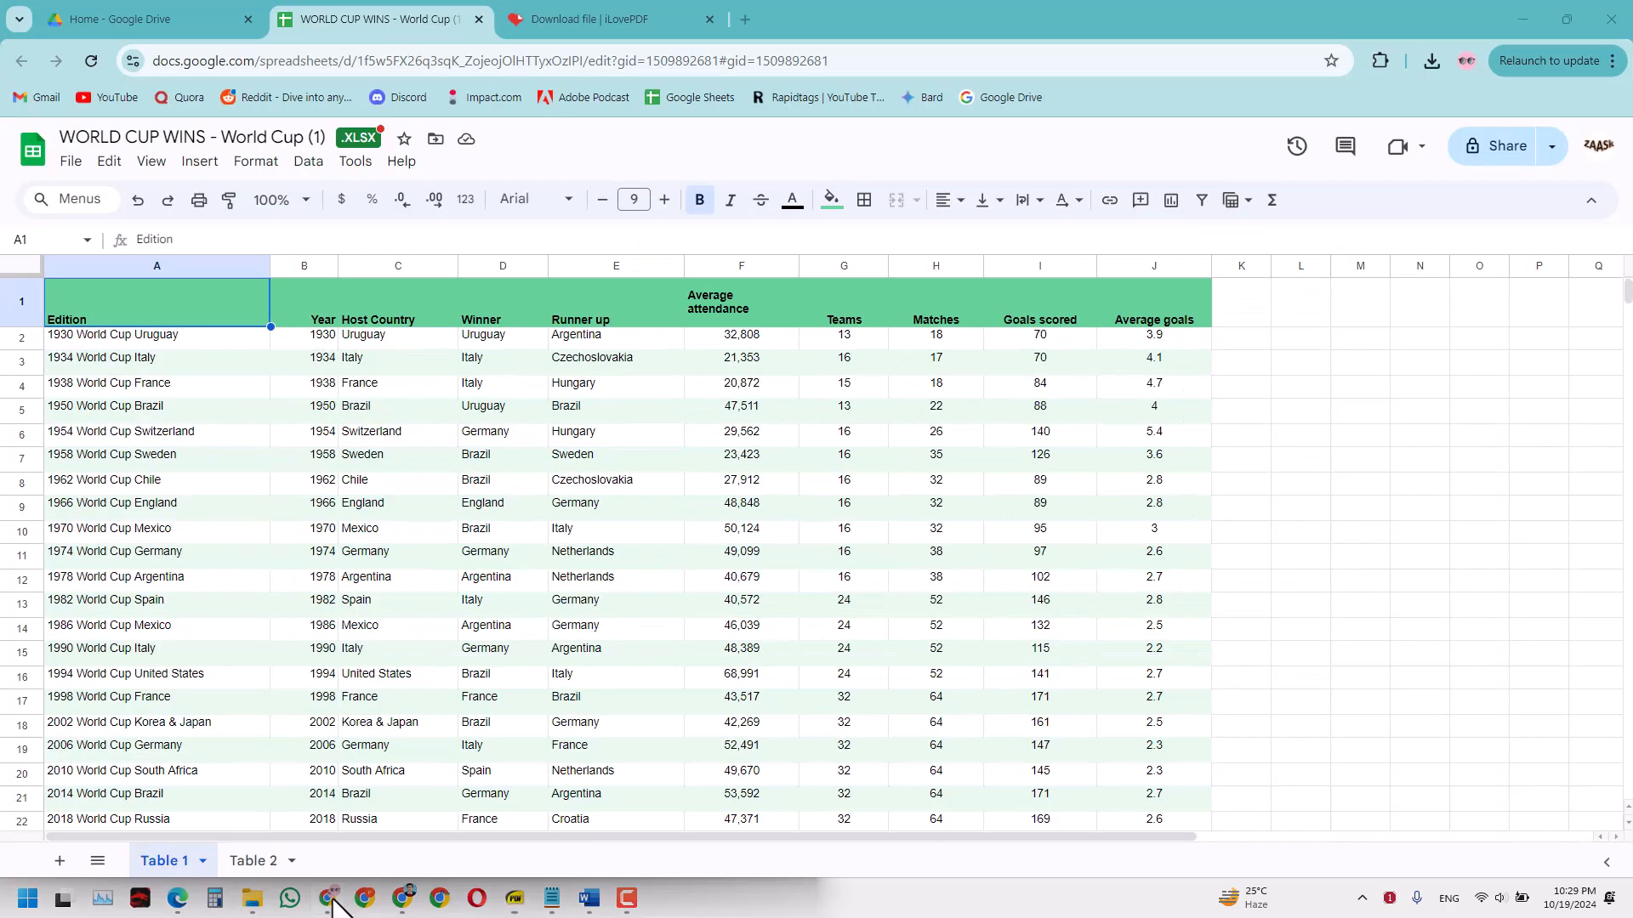
{"action": "mouse_move", "coordinate": [268, 463]}
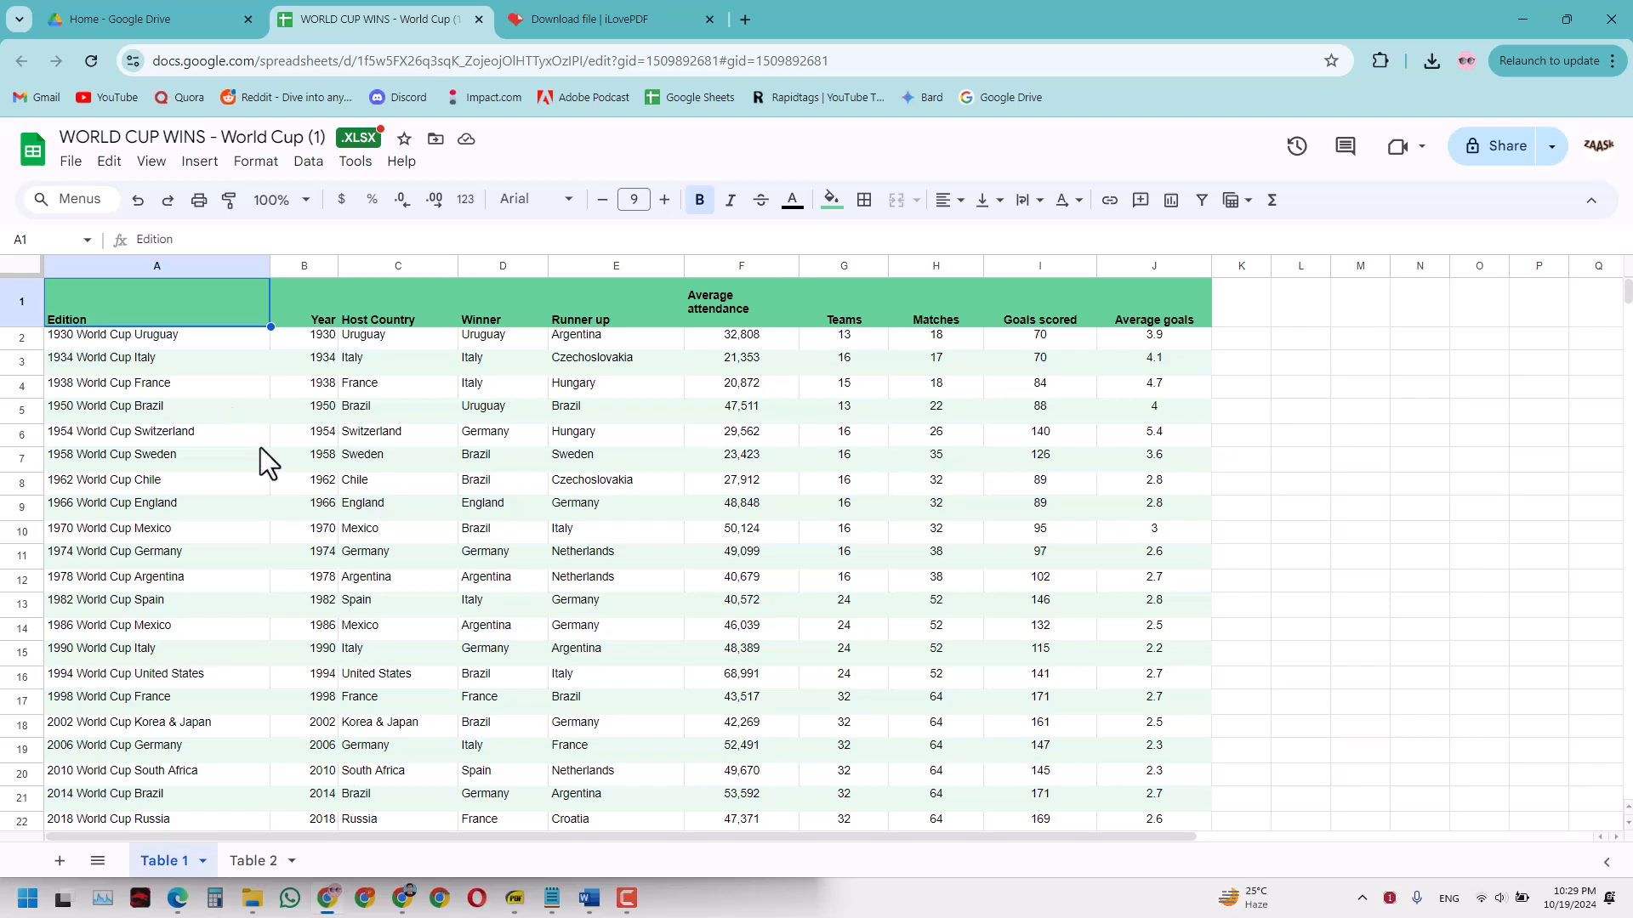